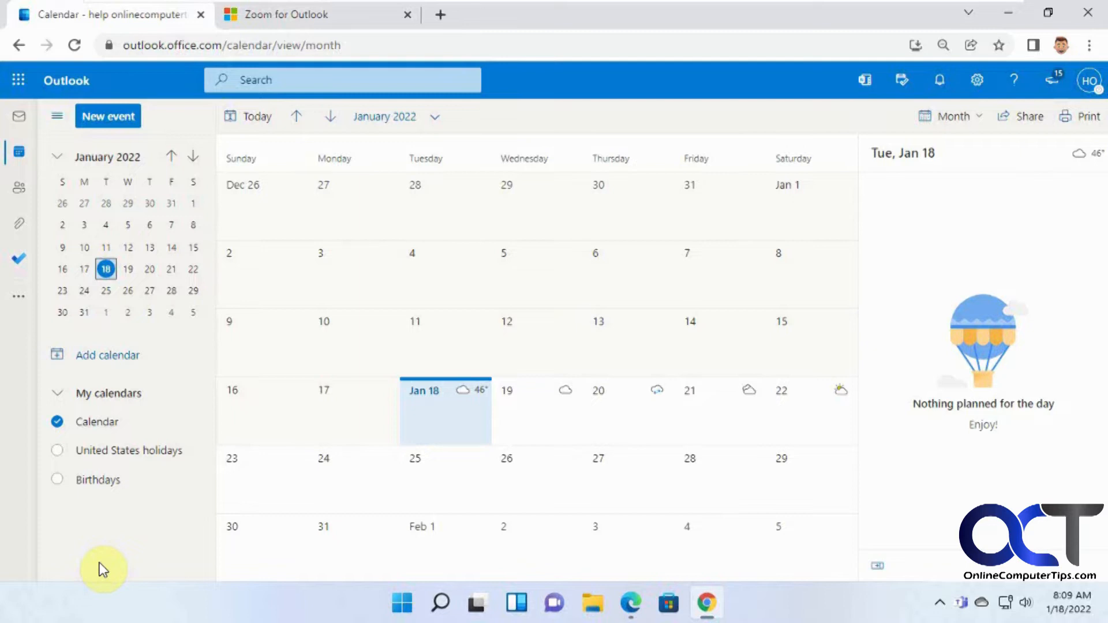
pyautogui.moveTo(680, 252)
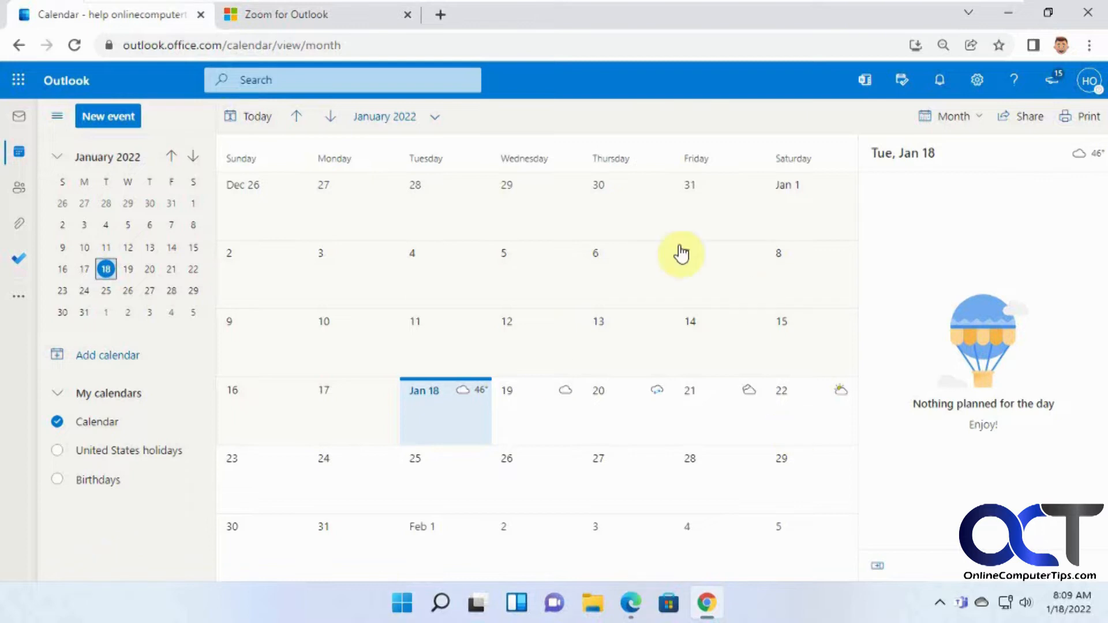
pyautogui.moveTo(591, 339)
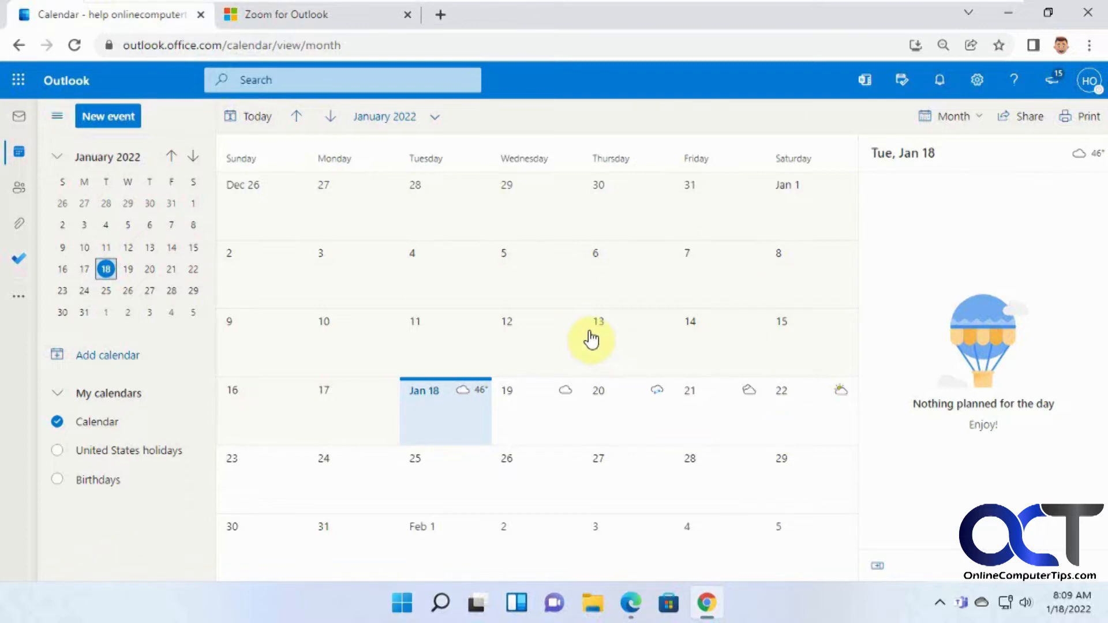
pyautogui.moveTo(510, 361)
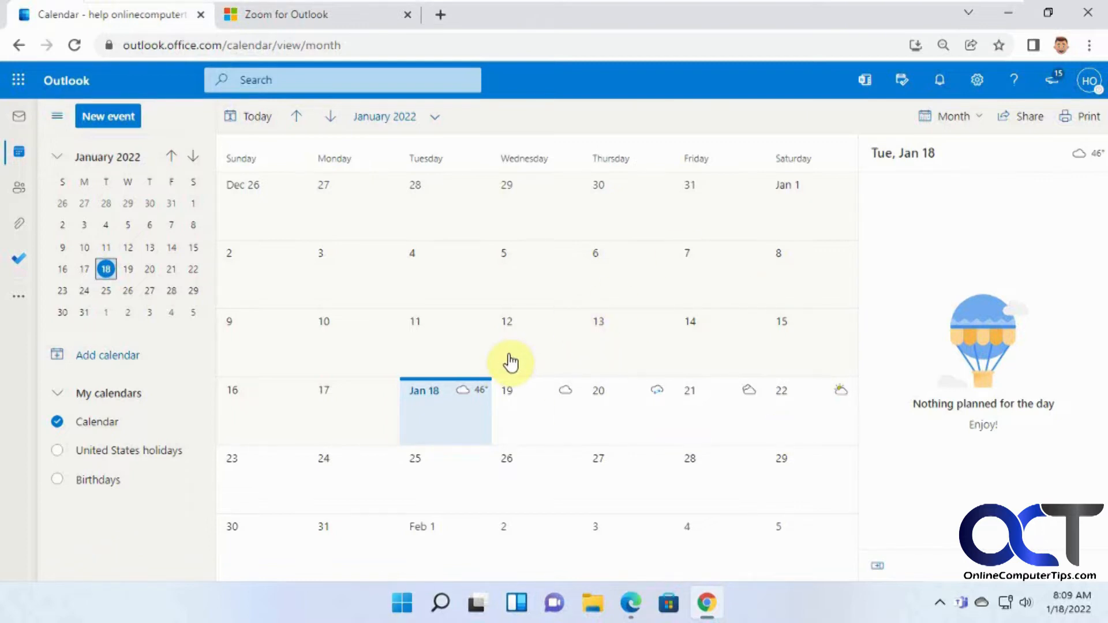
pyautogui.moveTo(326, 18)
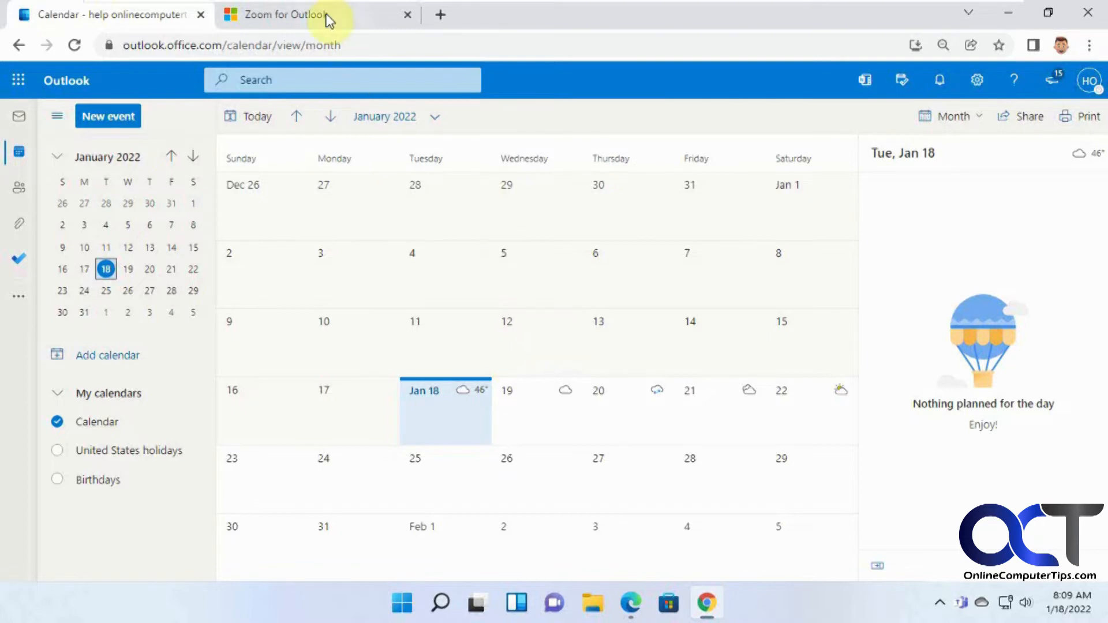
# Request the Zoom for Outlook add-in from AppSource and sign in with the account email.
pyautogui.click(286, 14)
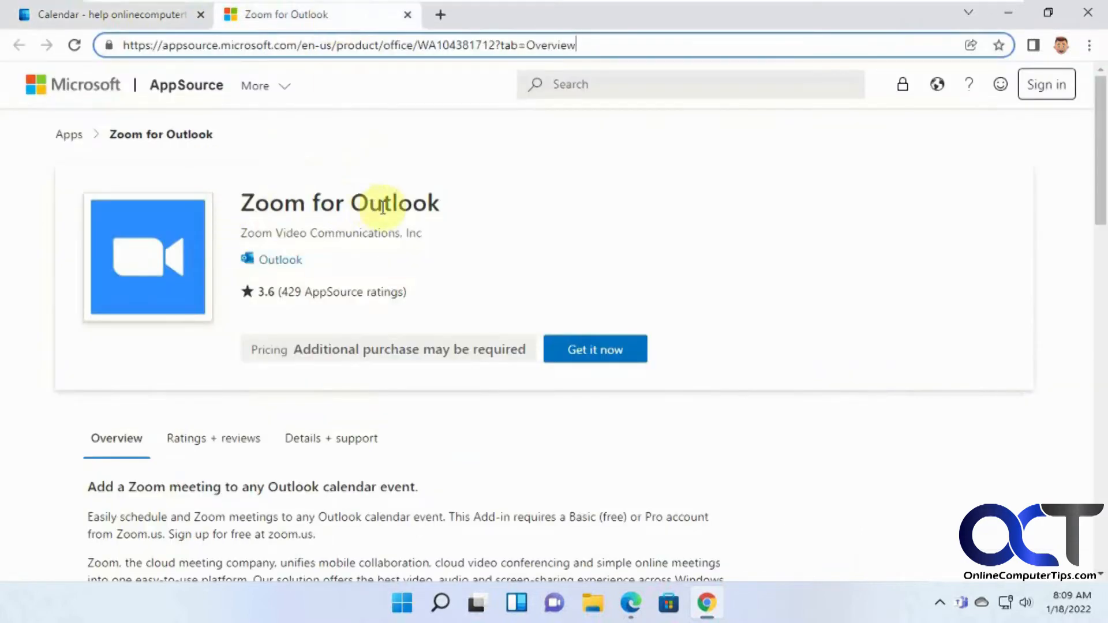
pyautogui.moveTo(186, 65)
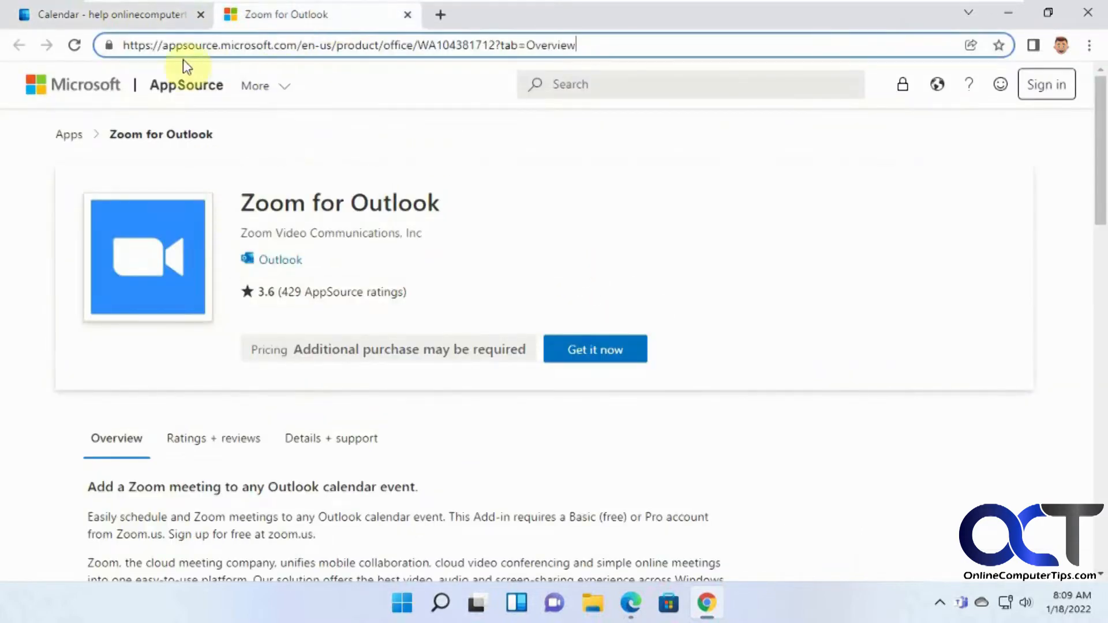
pyautogui.moveTo(486, 240)
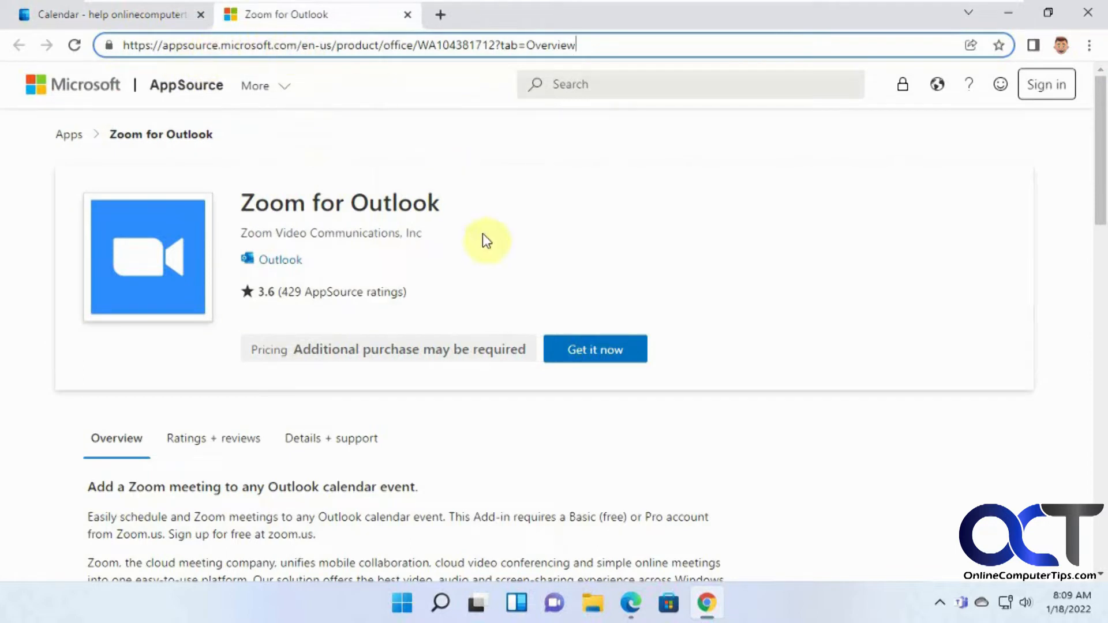
pyautogui.moveTo(516, 266)
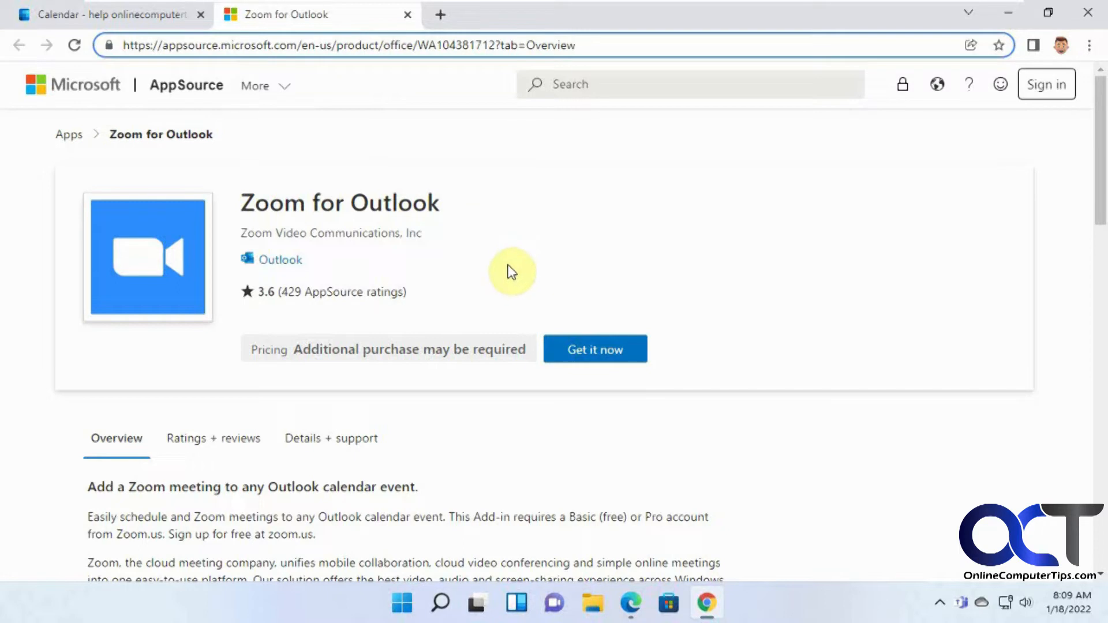
pyautogui.click(594, 348)
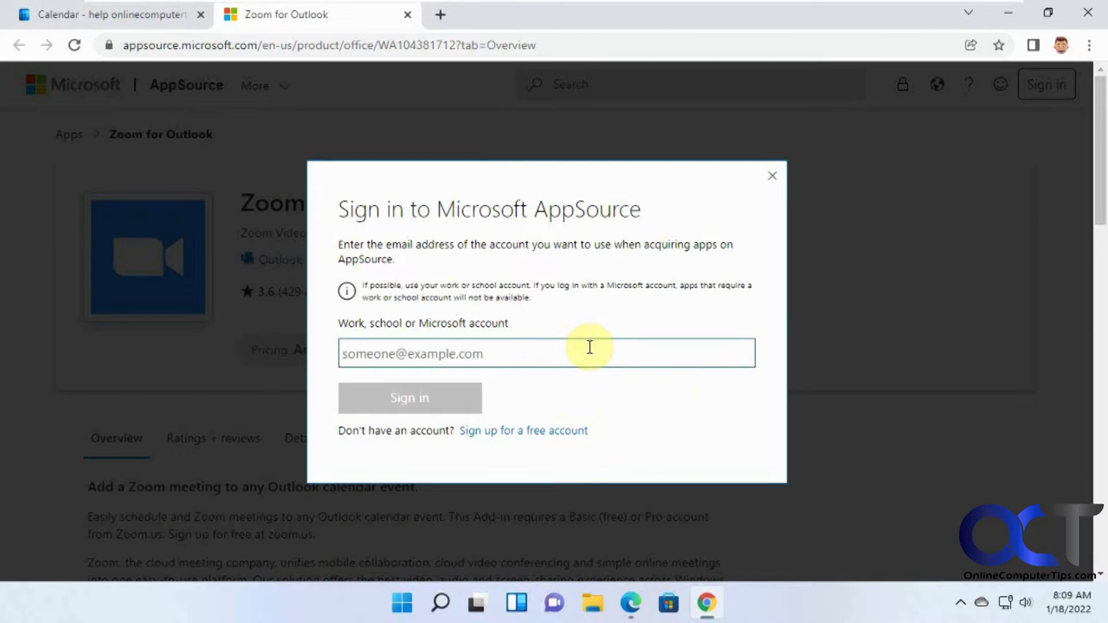
pyautogui.click(408, 397)
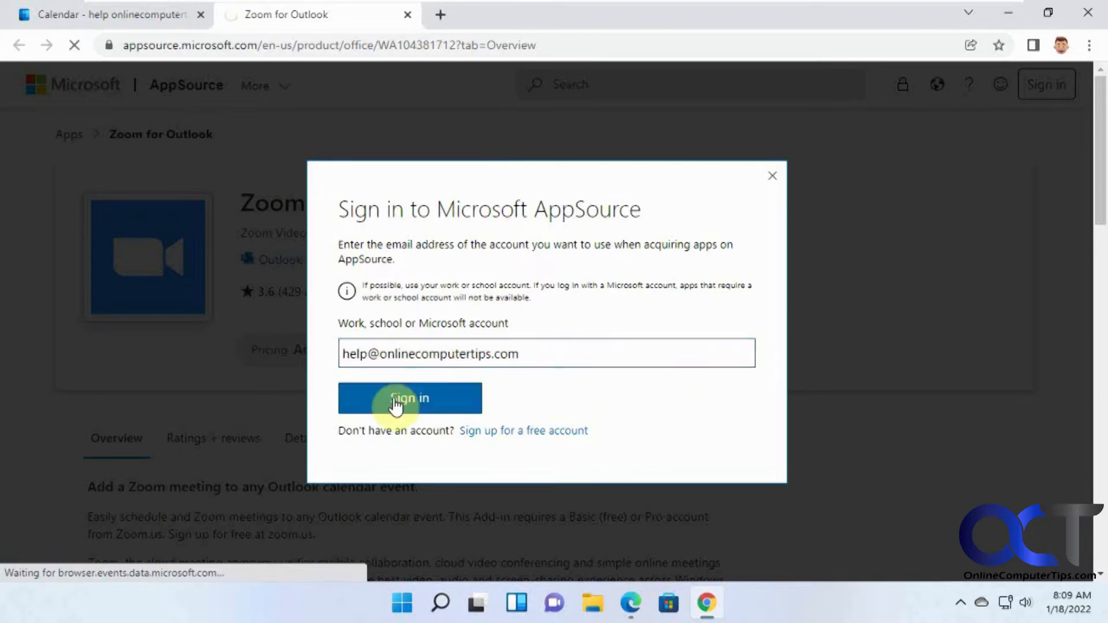
pyautogui.click(409, 397)
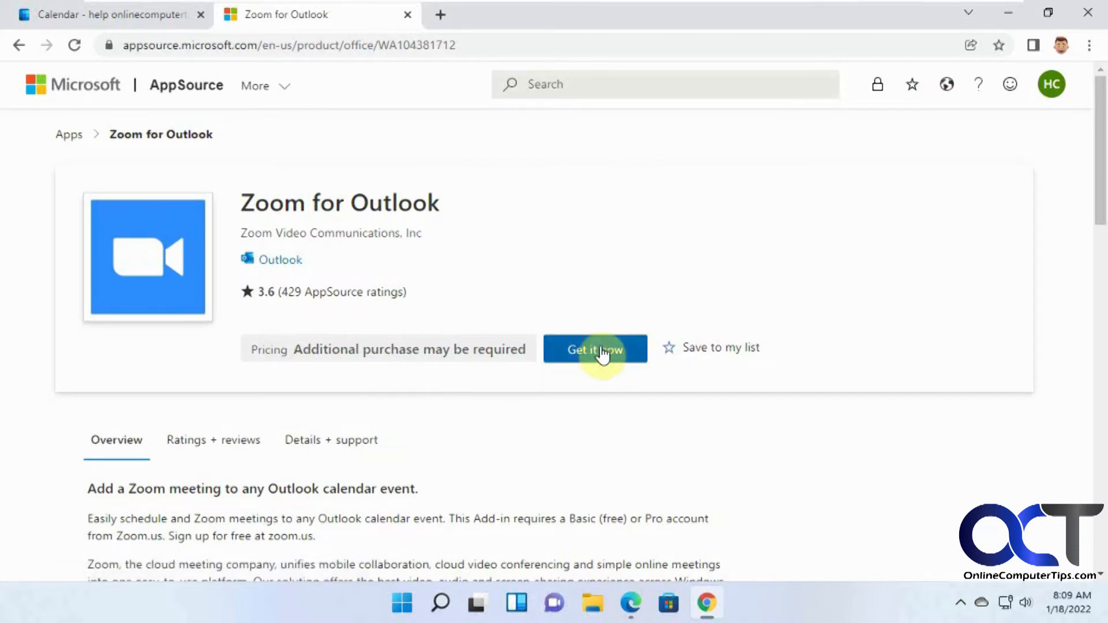
# Accept the profile-sharing permission and continue so Zoom for Outlook is added to the account.
pyautogui.click(594, 348)
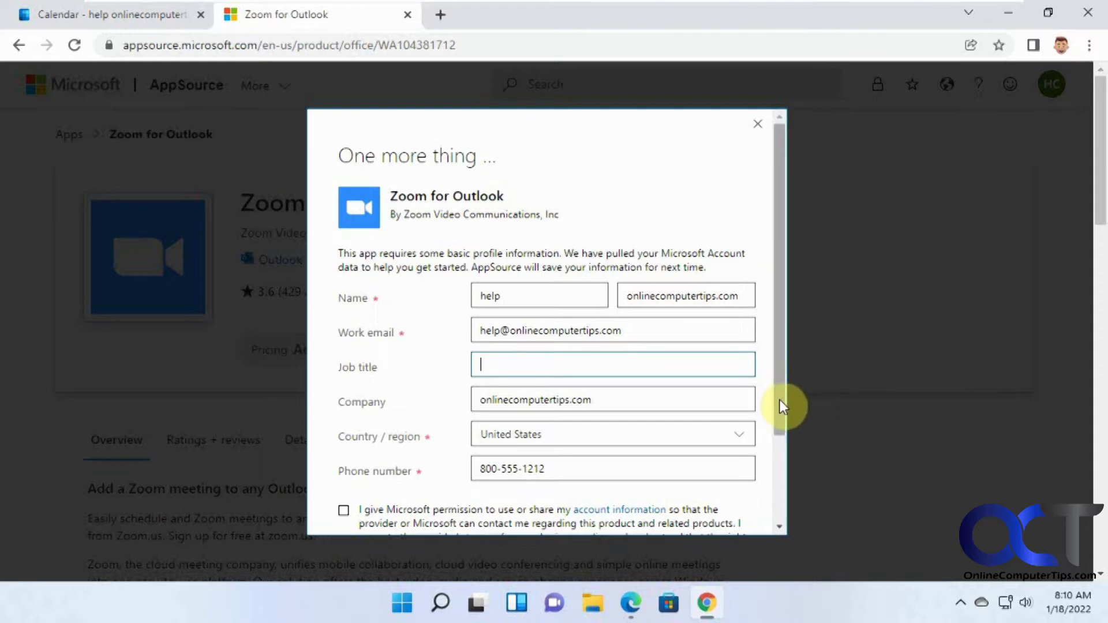
pyautogui.scroll(-3)
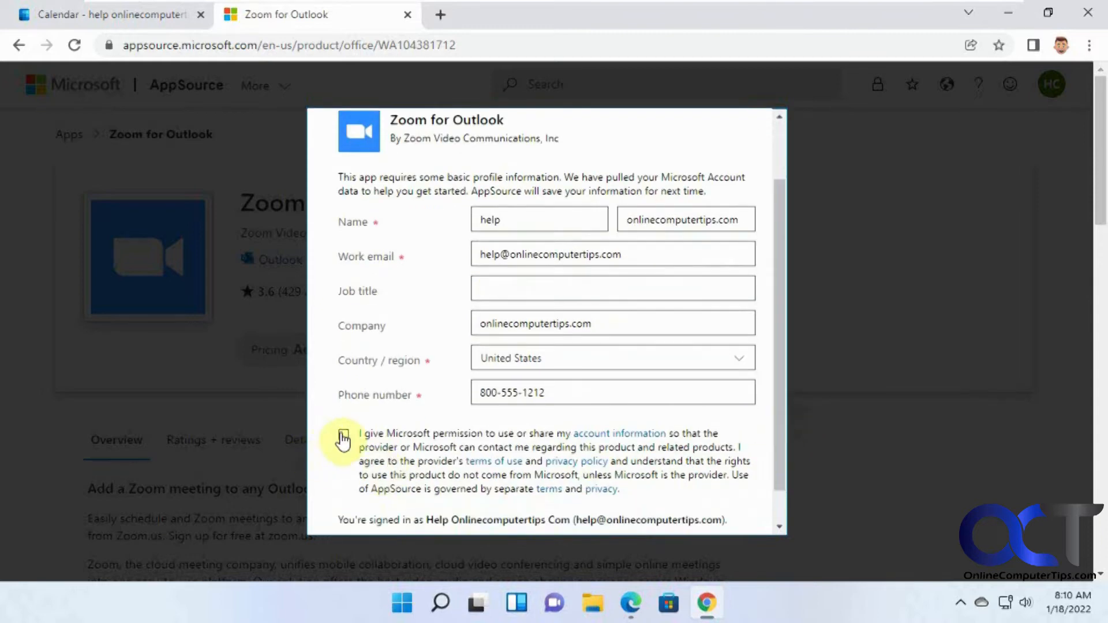
pyautogui.click(343, 435)
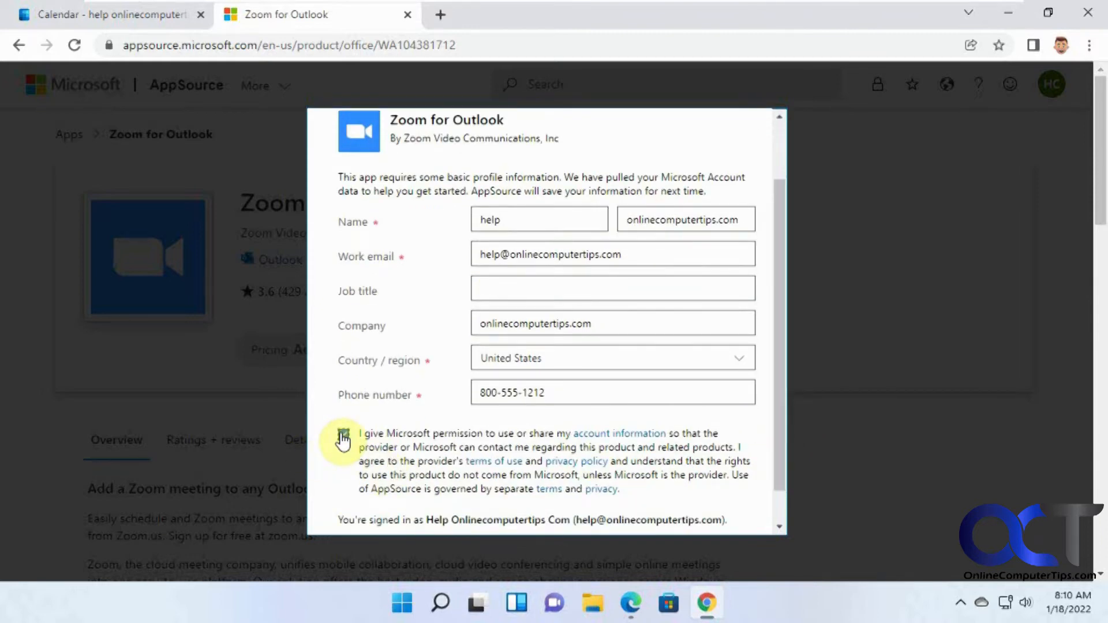
pyautogui.click(344, 434)
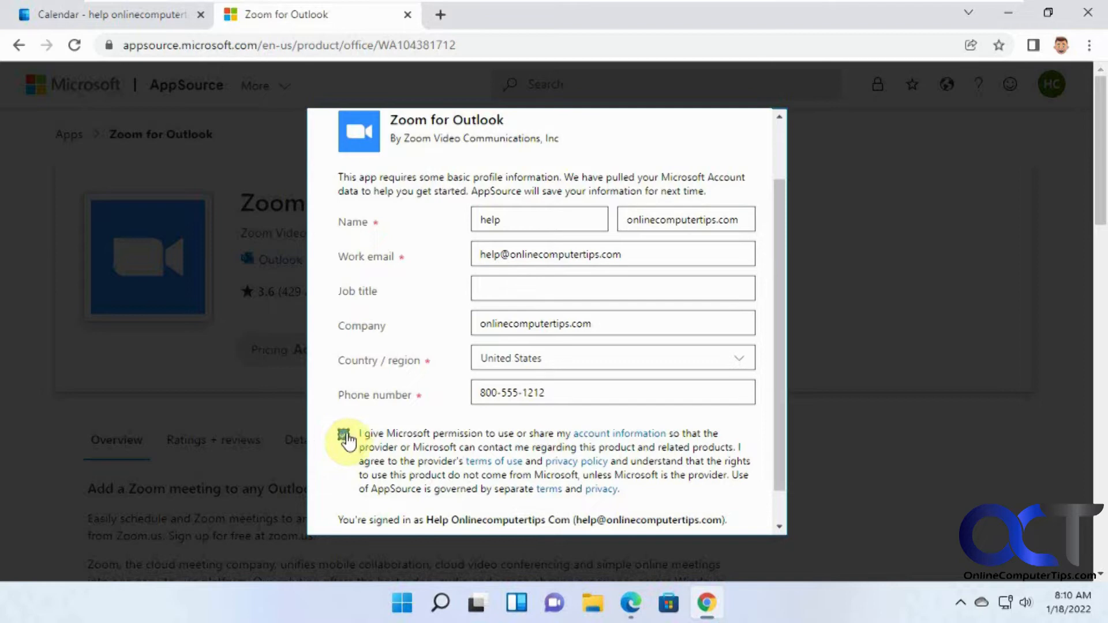
pyautogui.click(344, 435)
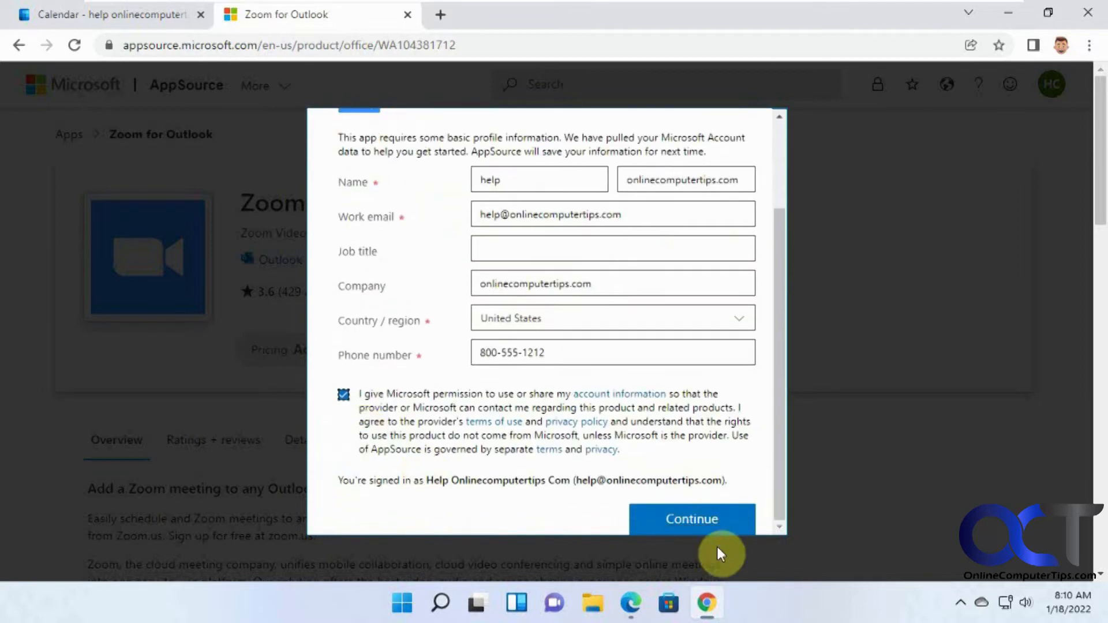
pyautogui.click(691, 518)
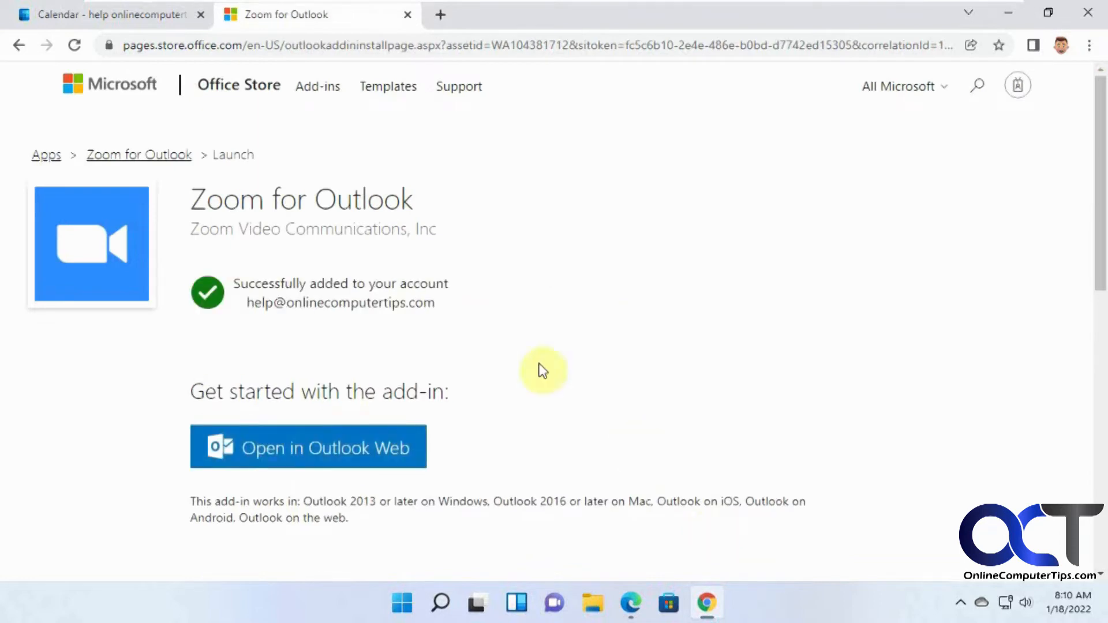
pyautogui.moveTo(516, 304)
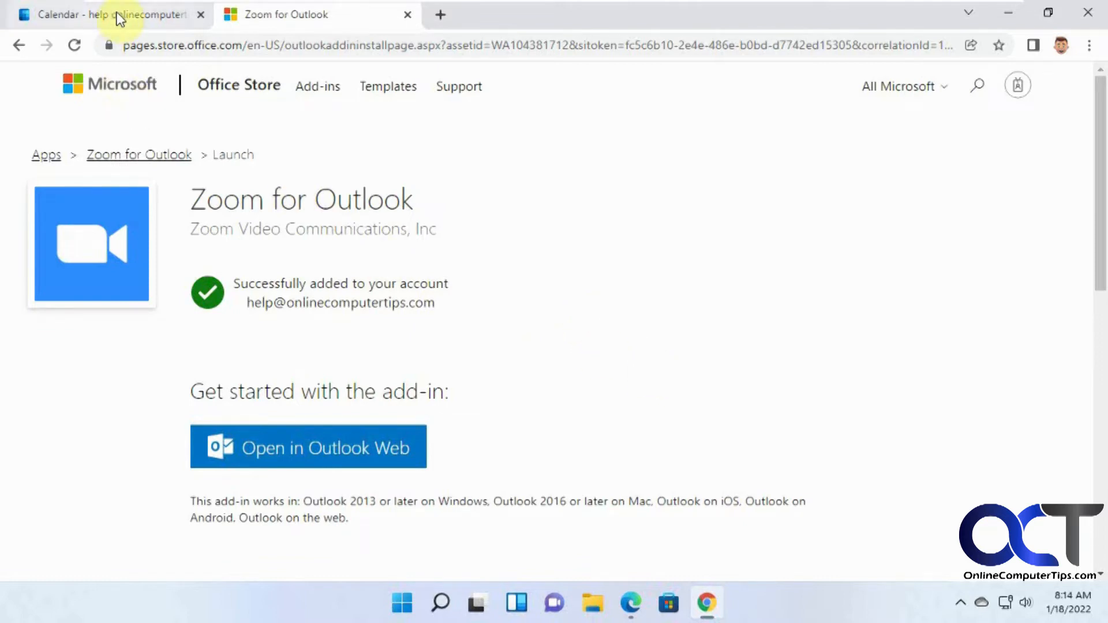
# Draft a quick event on January 19 with the title 'Sales meeting'.
pyautogui.click(106, 14)
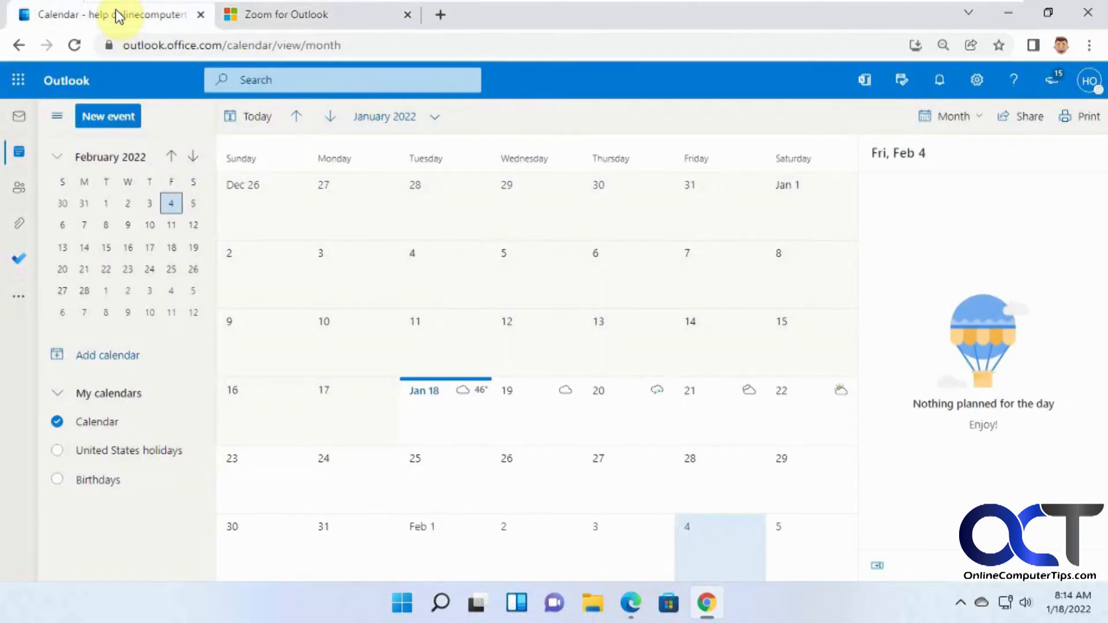
pyautogui.moveTo(529, 409)
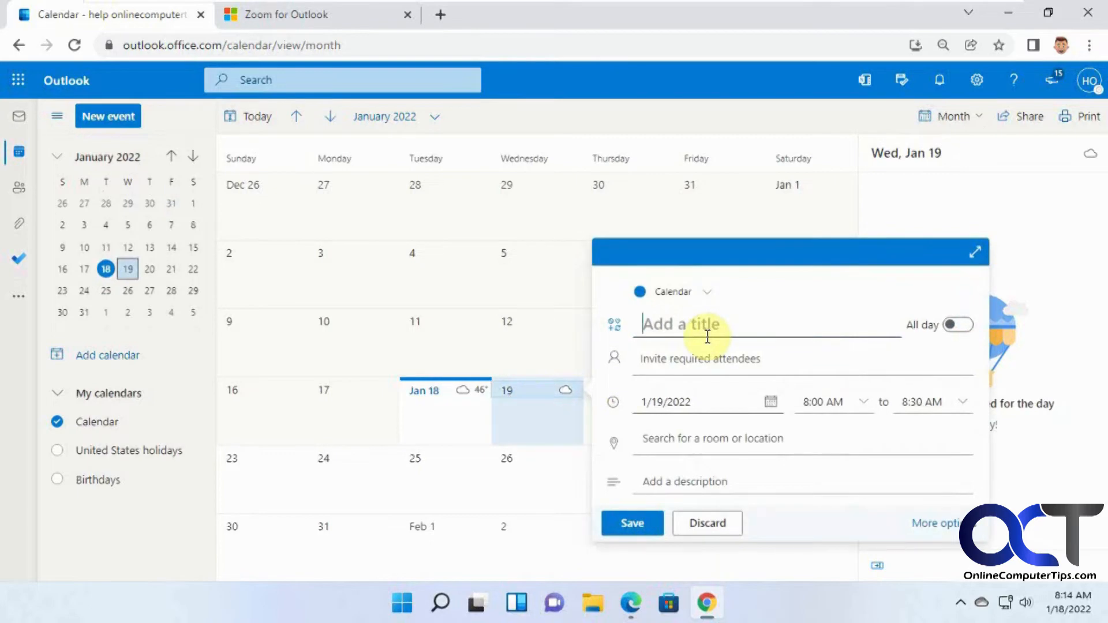
pyautogui.write('Sales meeti')
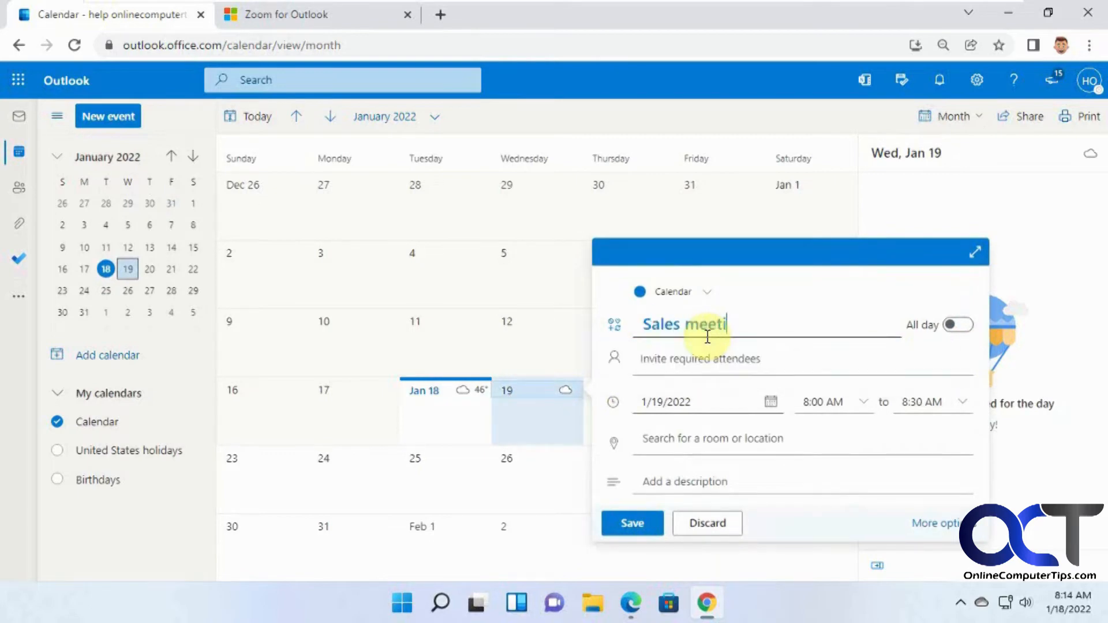
pyautogui.write('ng')
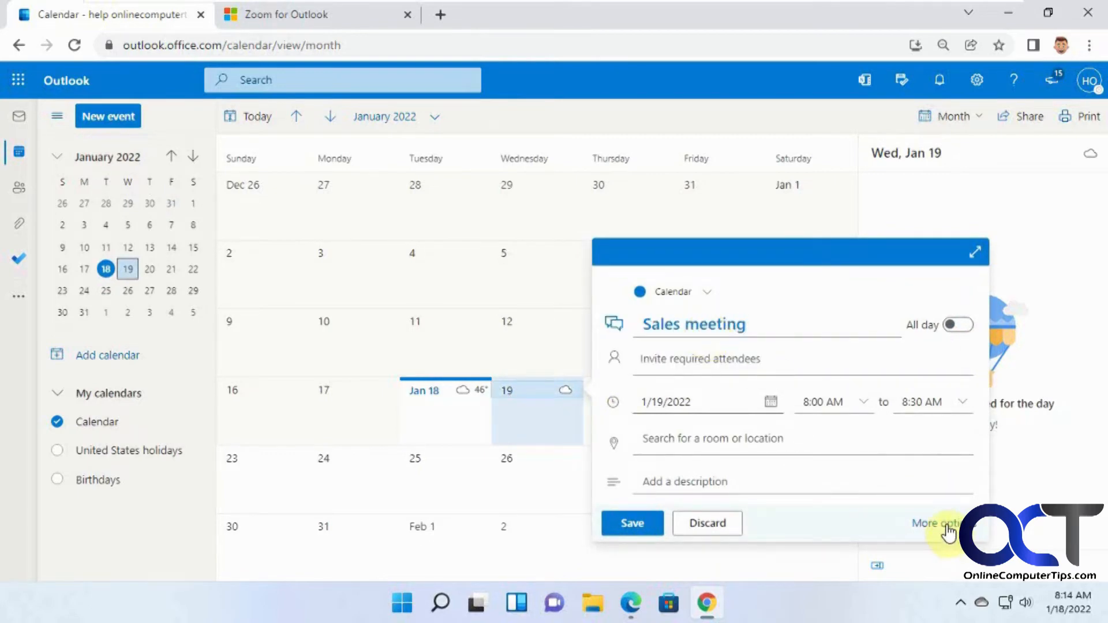
# Review the Zoom security, video and audio settings for the event from the full editing form.
pyautogui.click(936, 523)
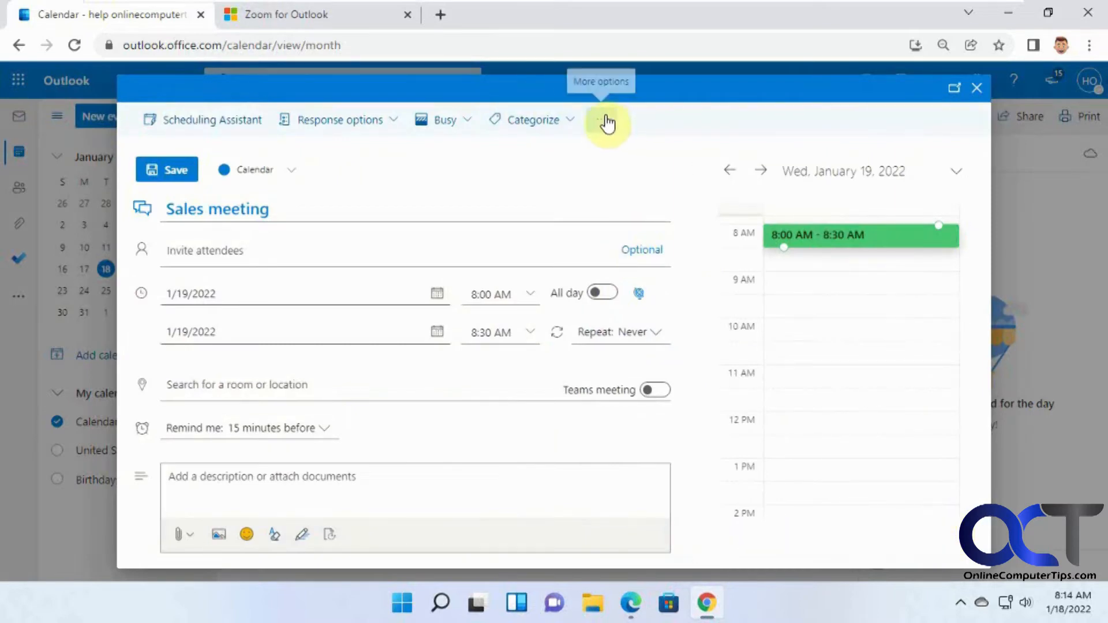
pyautogui.click(606, 118)
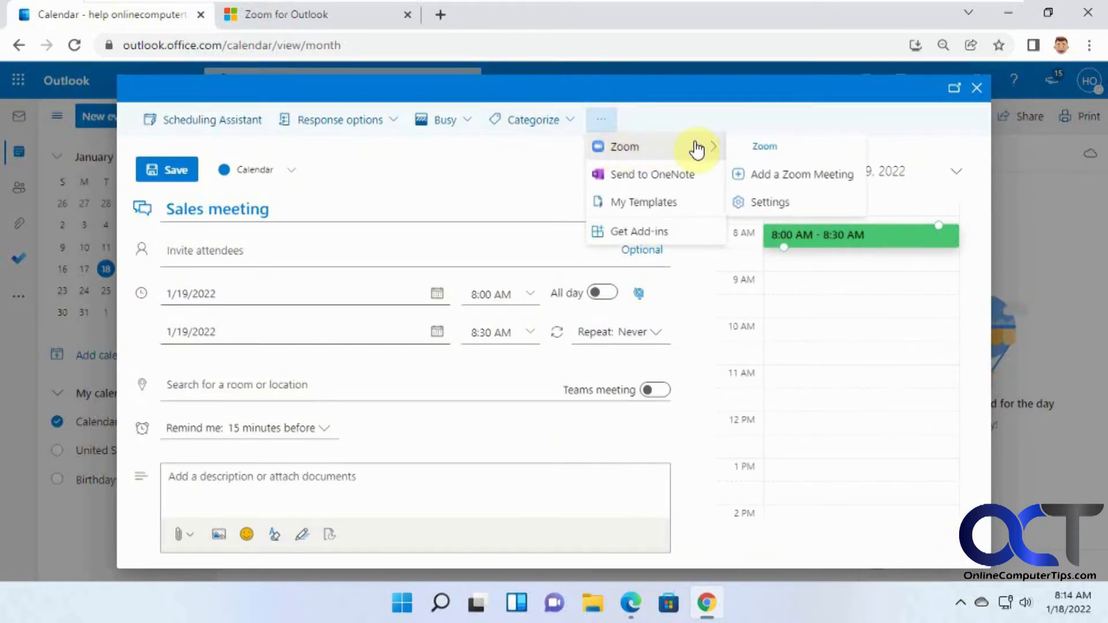
pyautogui.moveTo(777, 177)
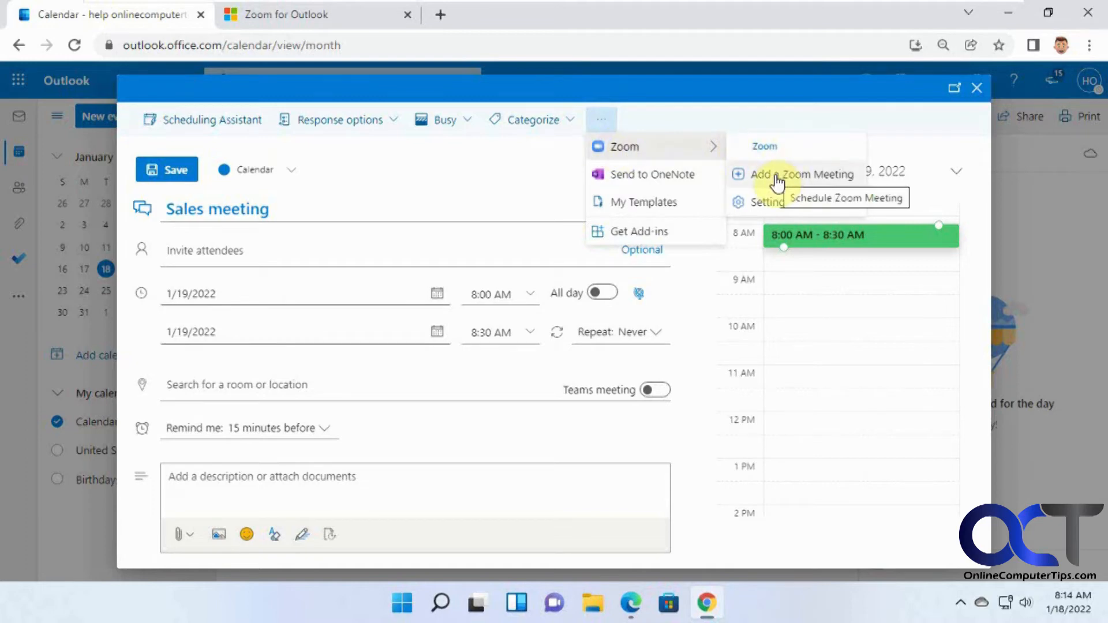
pyautogui.moveTo(784, 205)
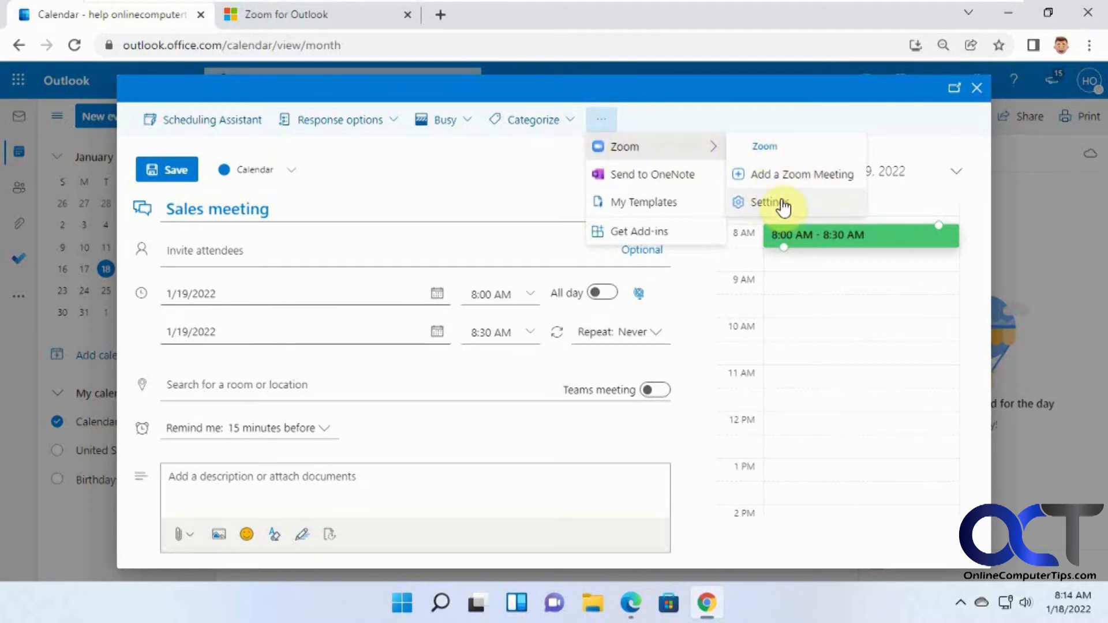
pyautogui.moveTo(768, 203)
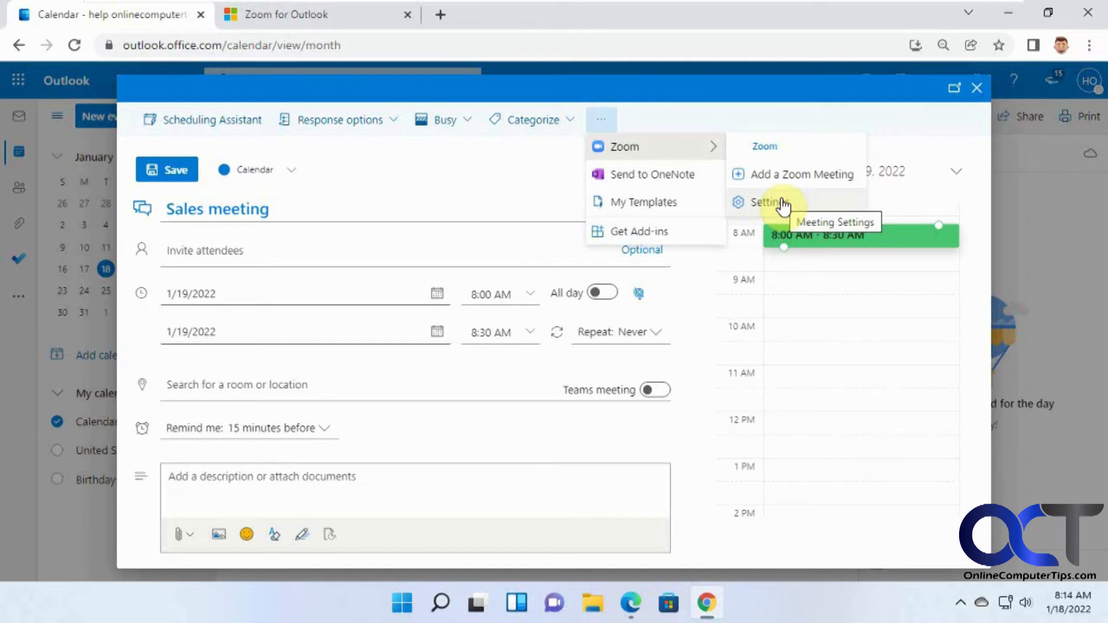
pyautogui.click(764, 202)
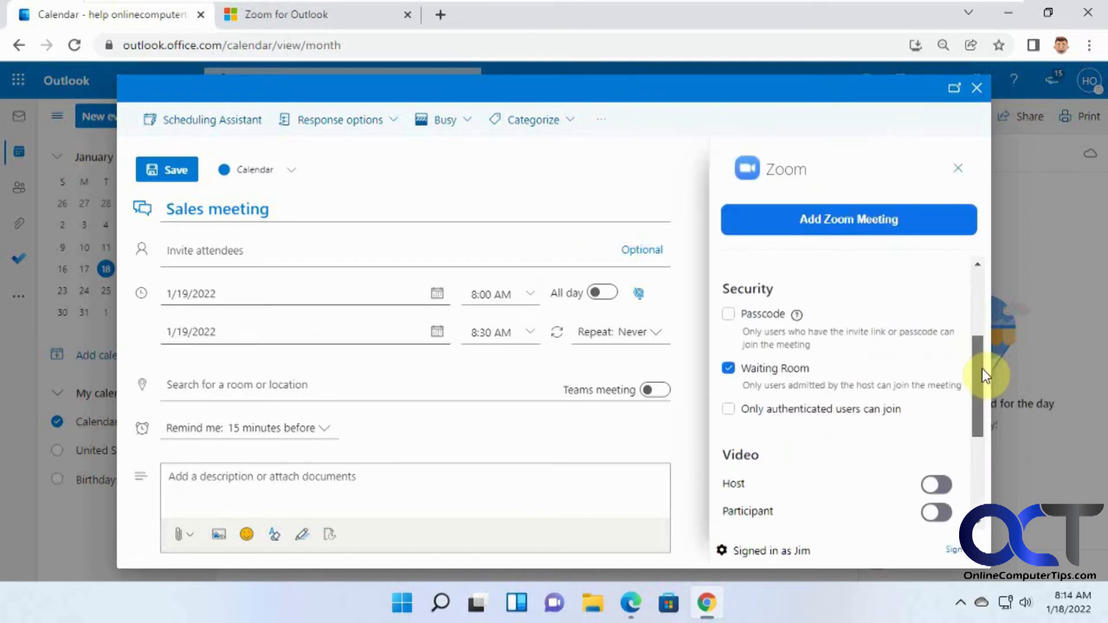
pyautogui.moveTo(869, 367)
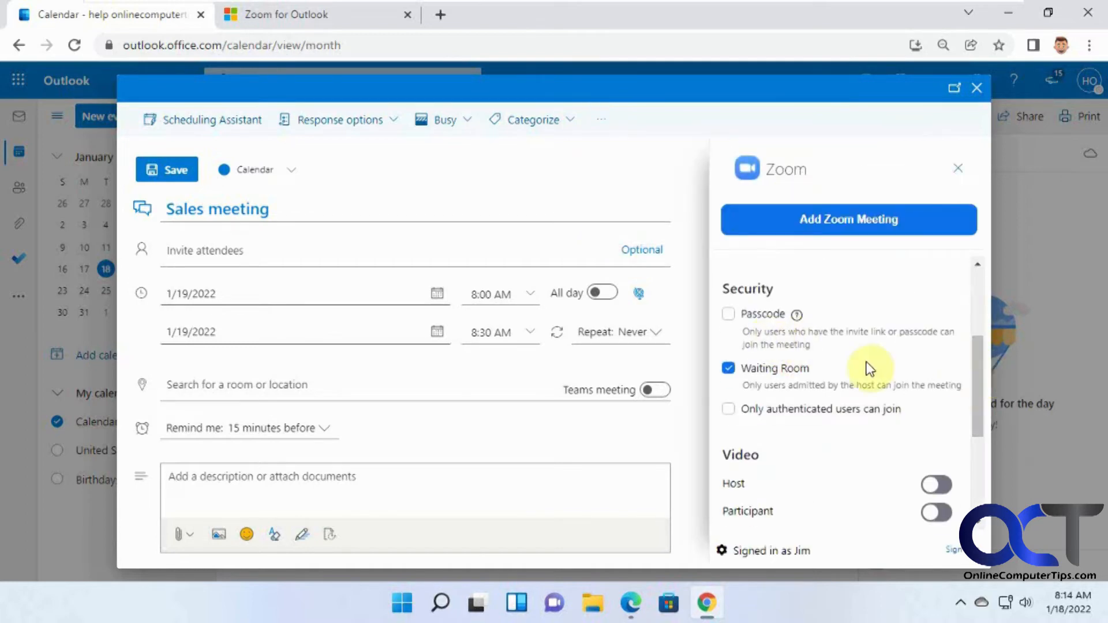
pyautogui.moveTo(773, 379)
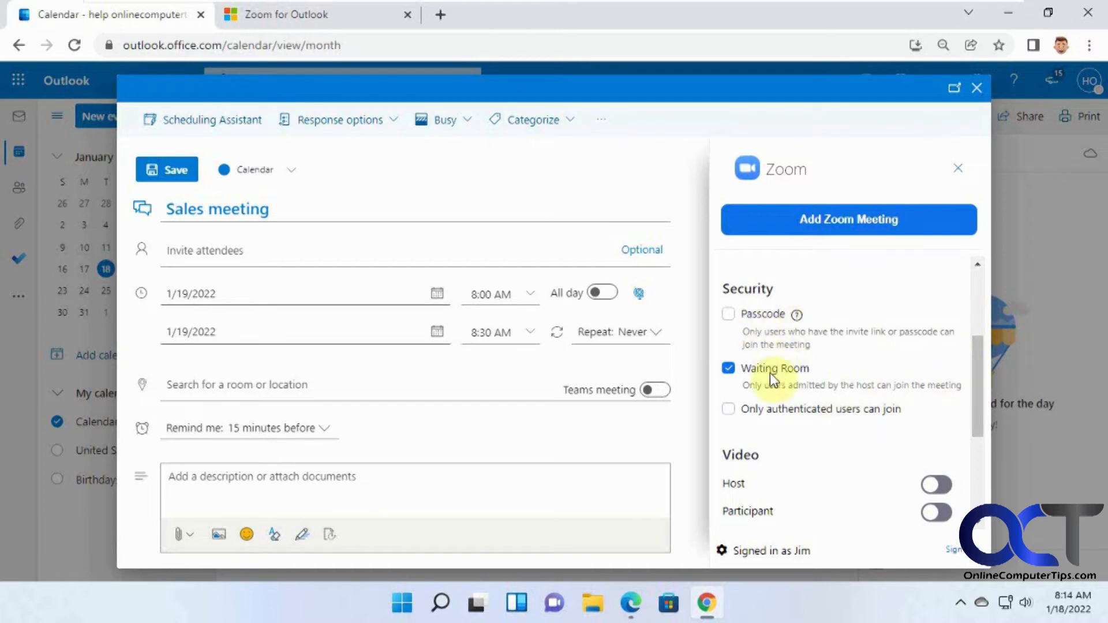
pyautogui.scroll(-3)
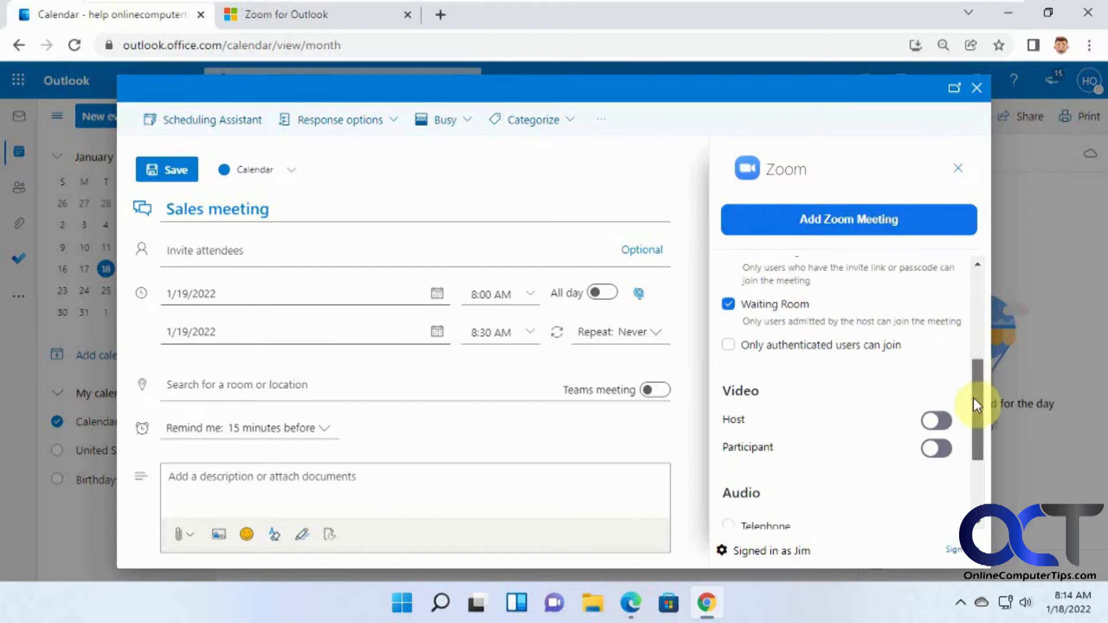
pyautogui.scroll(-3)
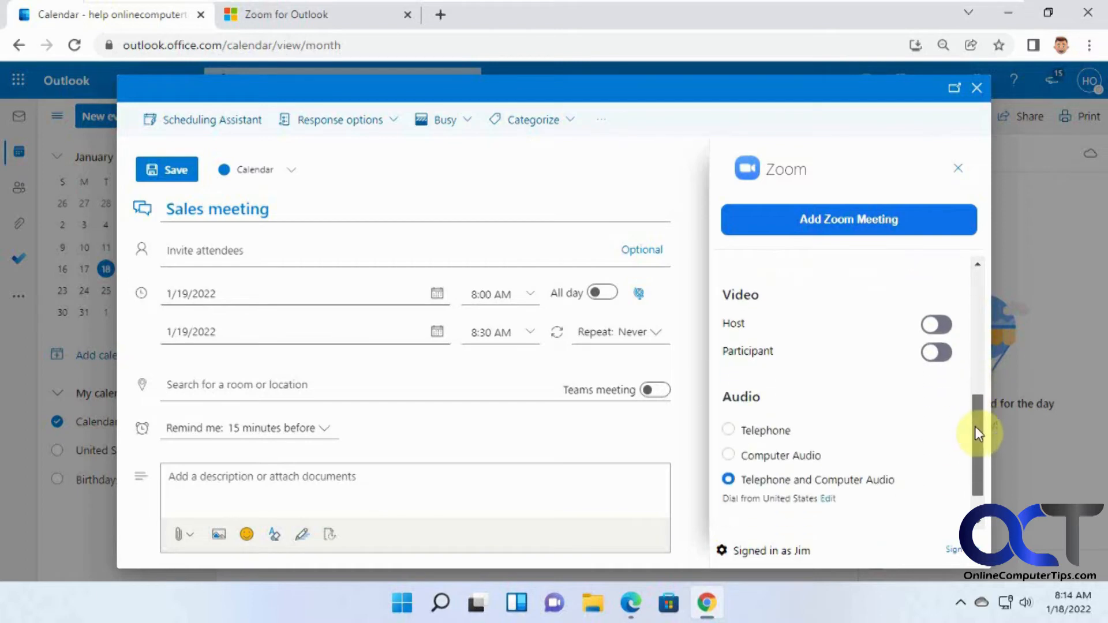
pyautogui.scroll(-3)
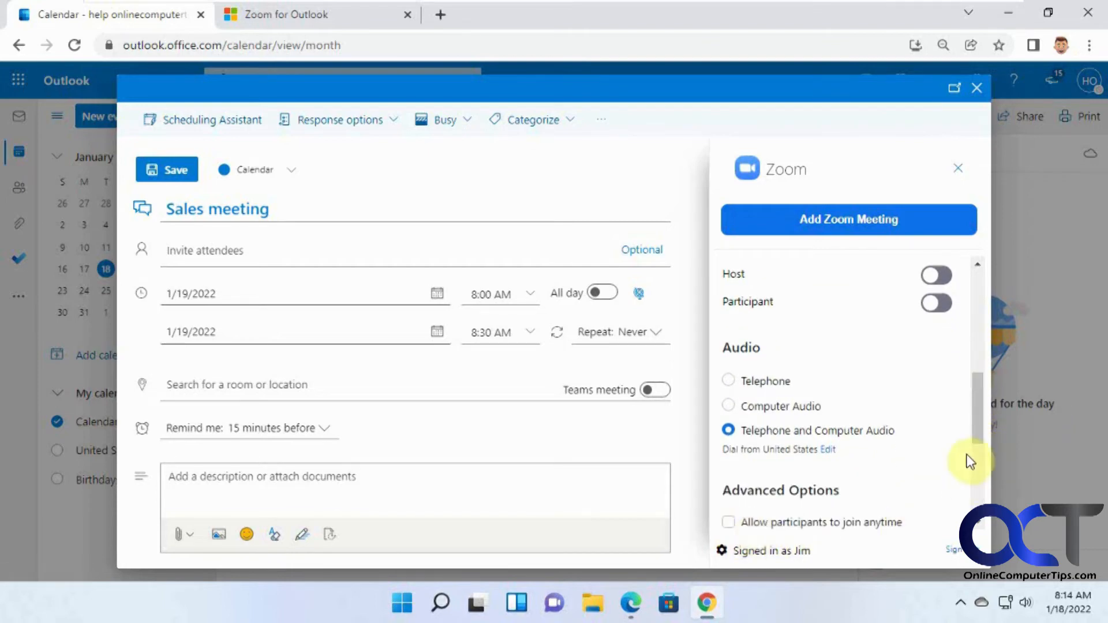
pyautogui.scroll(-3)
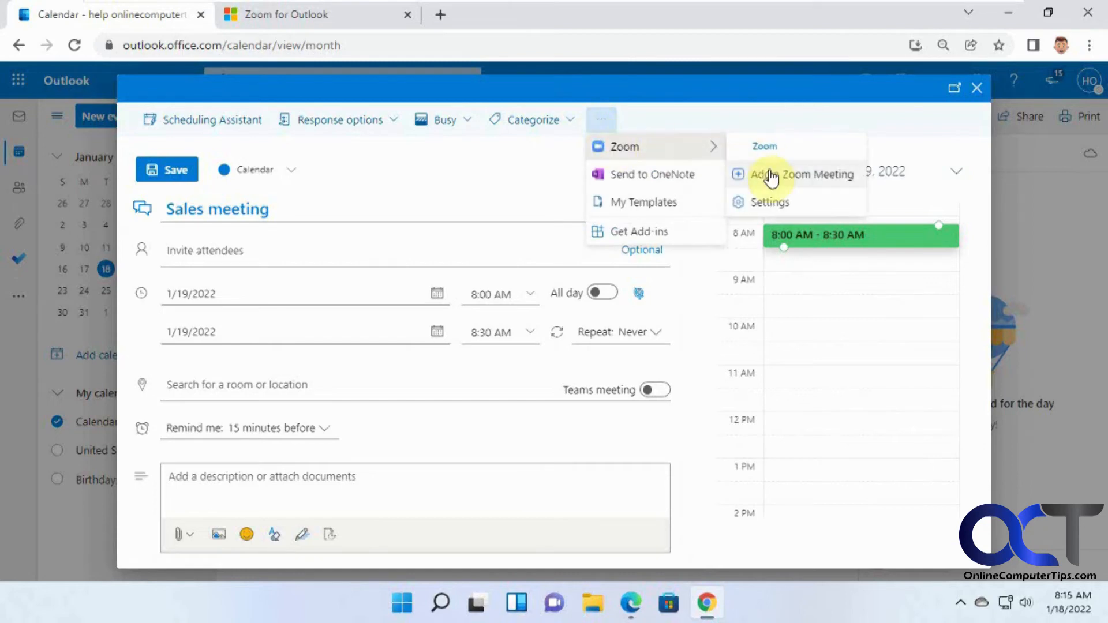
# Insert a Zoom meeting link as the Sales meeting's location via Add a Zoom Meeting.
pyautogui.click(804, 174)
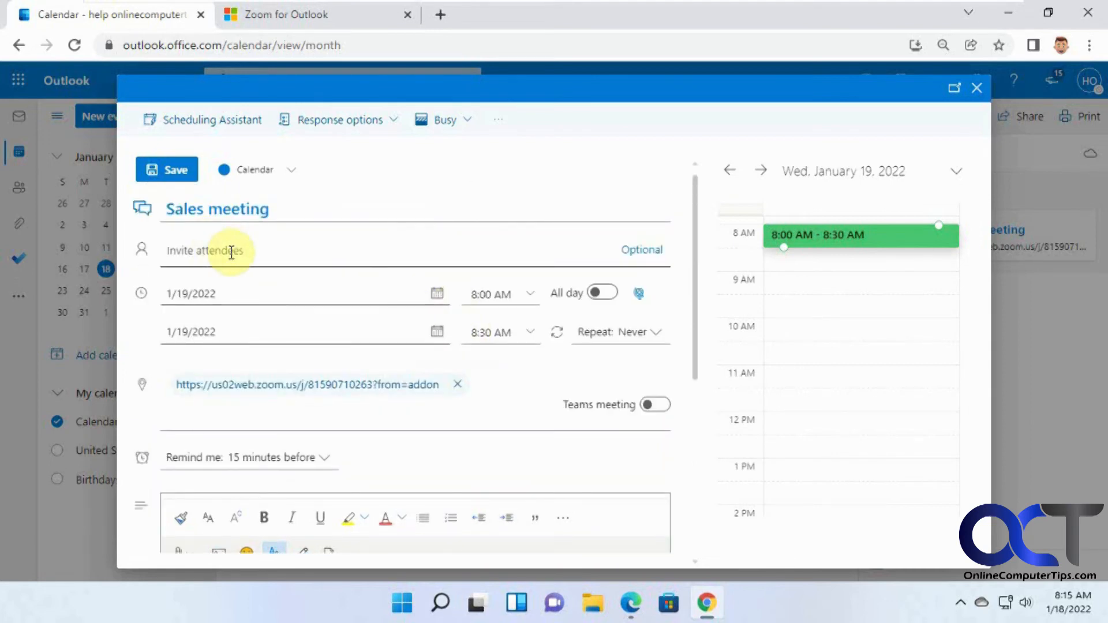
pyautogui.write('to')
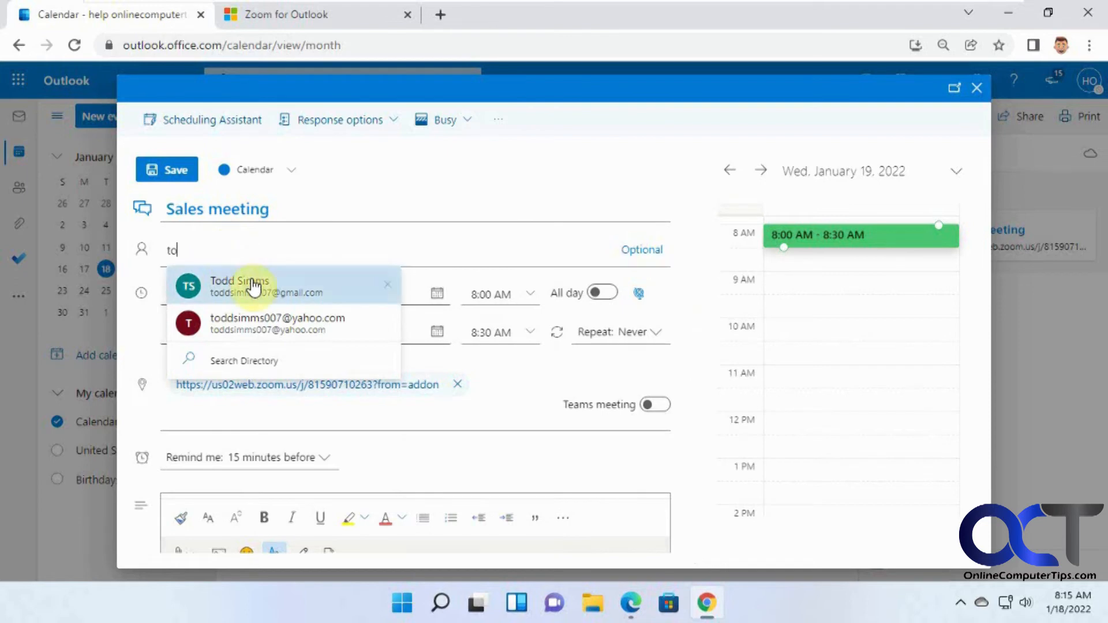
pyautogui.click(240, 287)
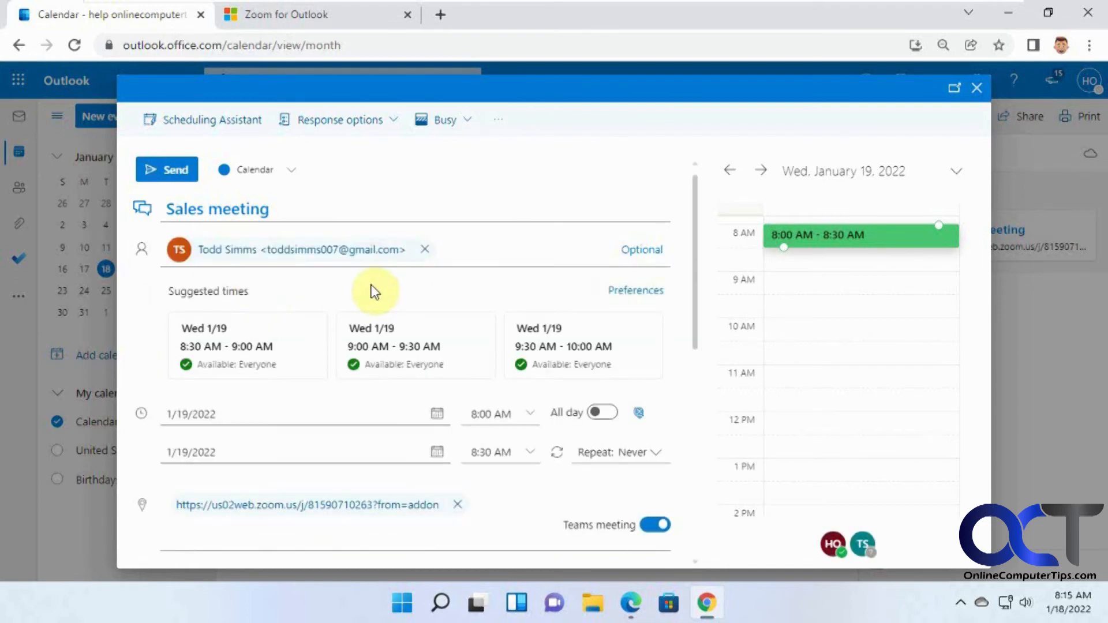
pyautogui.click(166, 170)
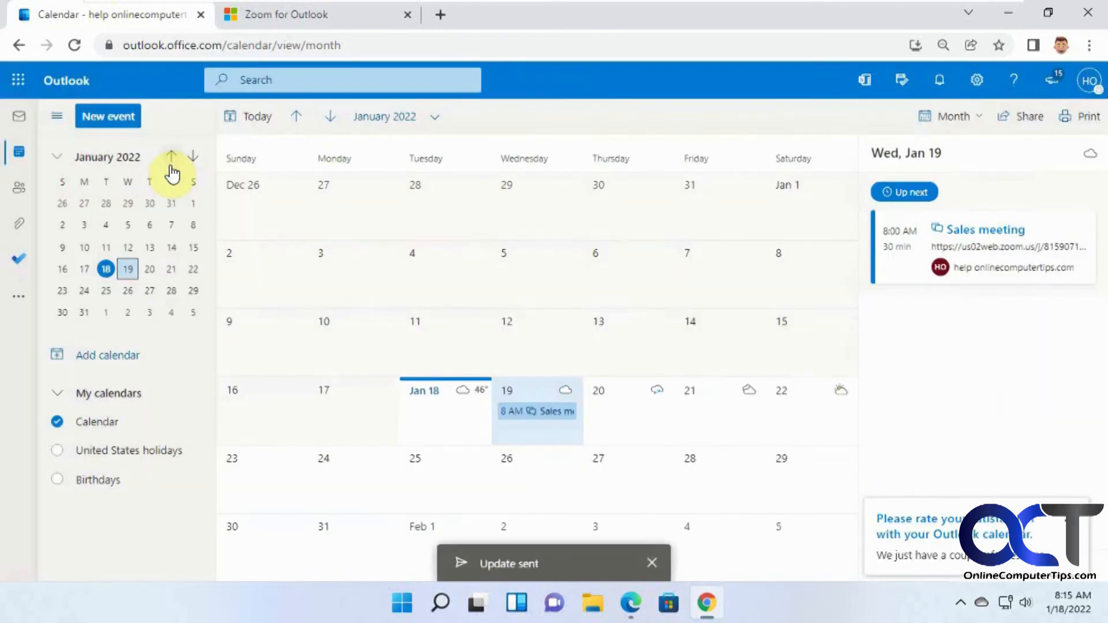
pyautogui.moveTo(171, 156)
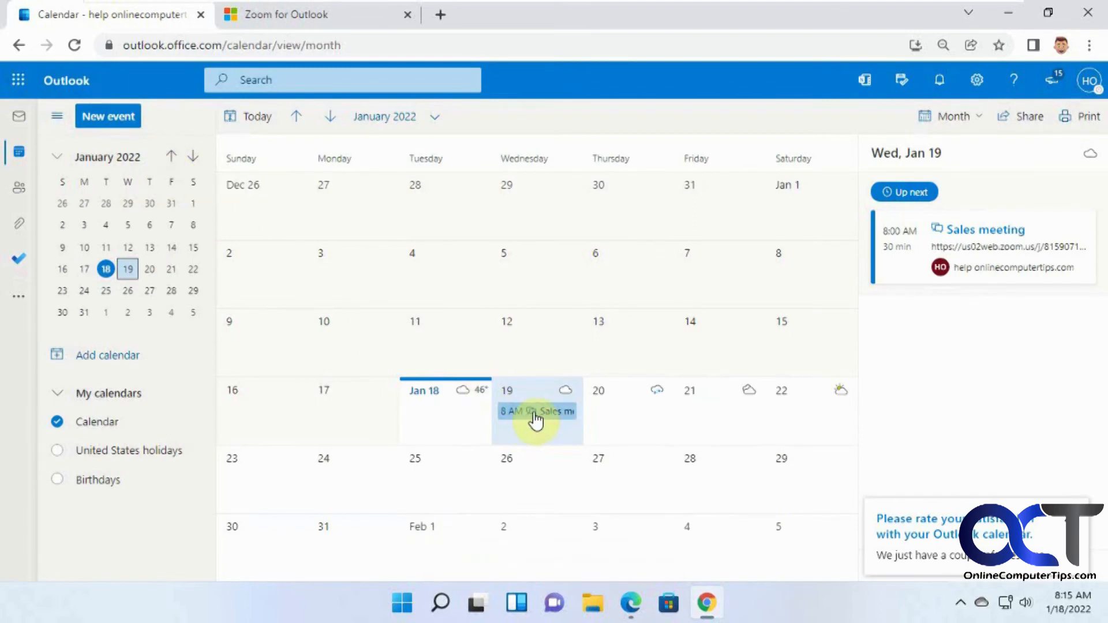
pyautogui.moveTo(969, 266)
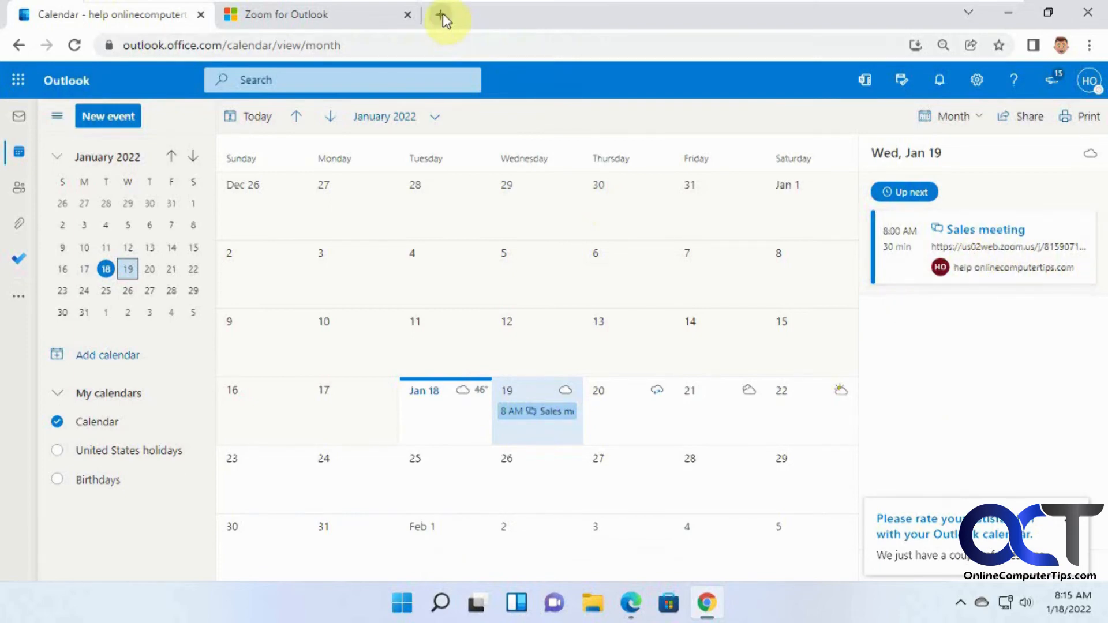
# Bring up Gmail in a new browser tab to check the invitation.
pyautogui.click(444, 14)
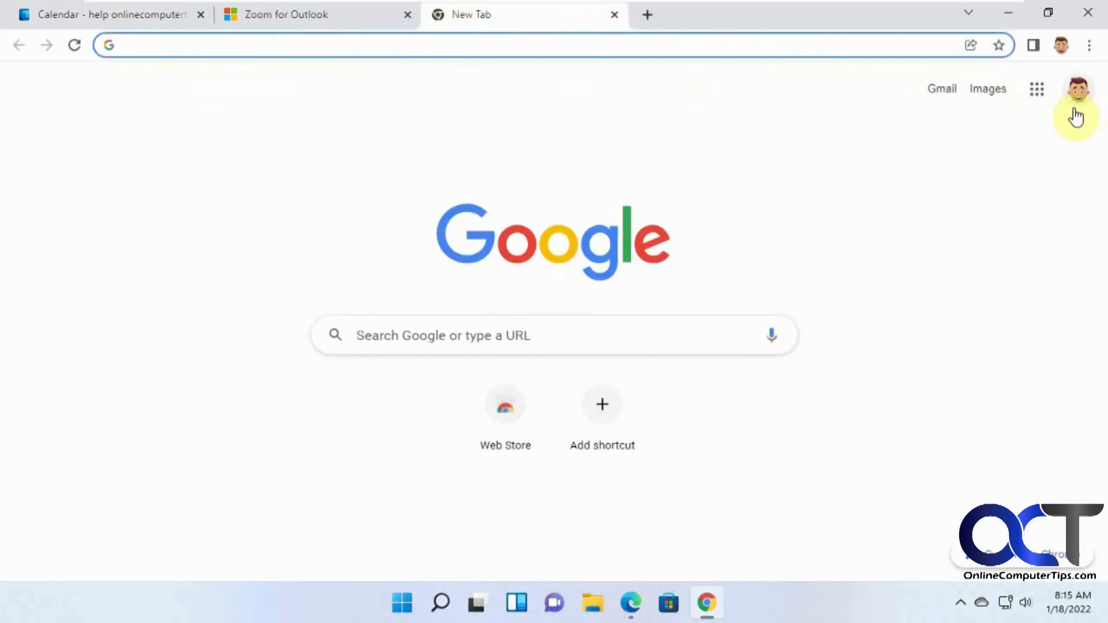
pyautogui.moveTo(942, 89)
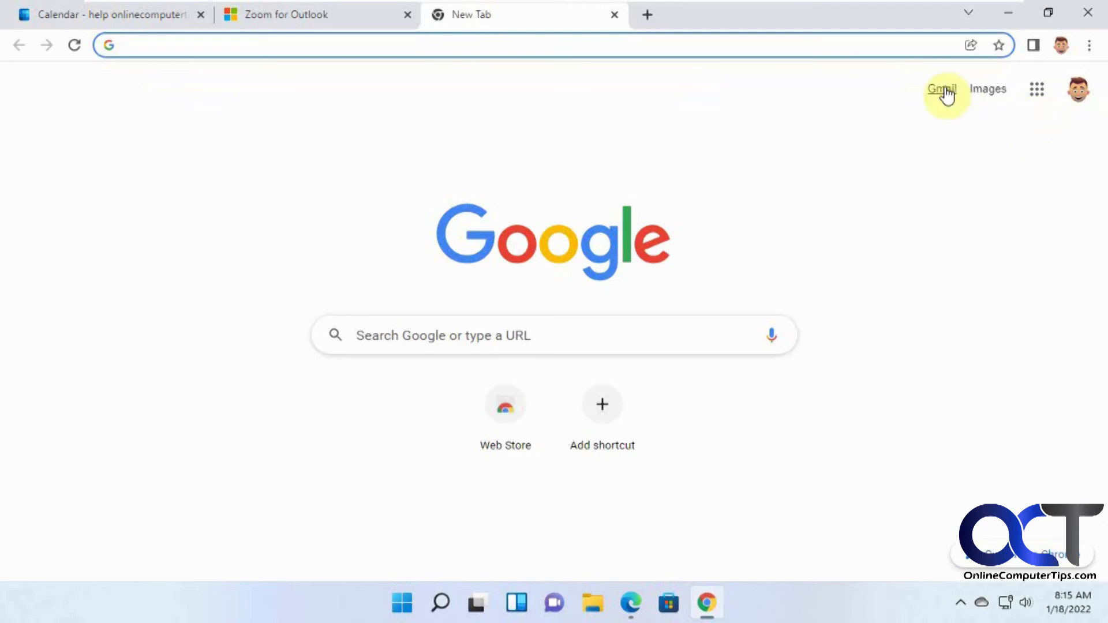
pyautogui.click(942, 89)
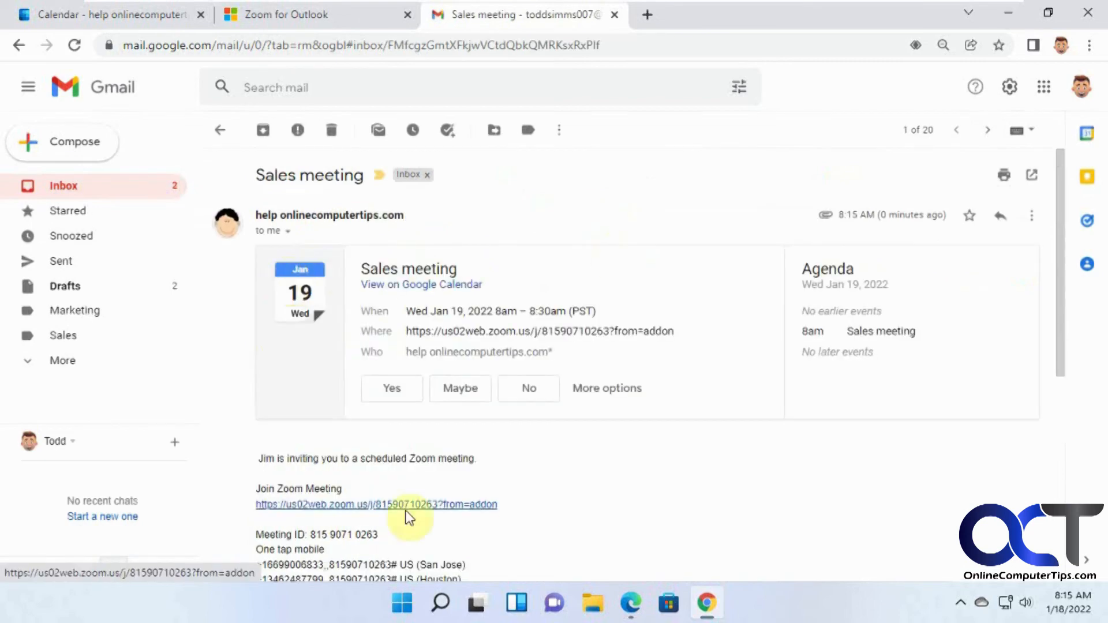
pyautogui.scroll(-3)
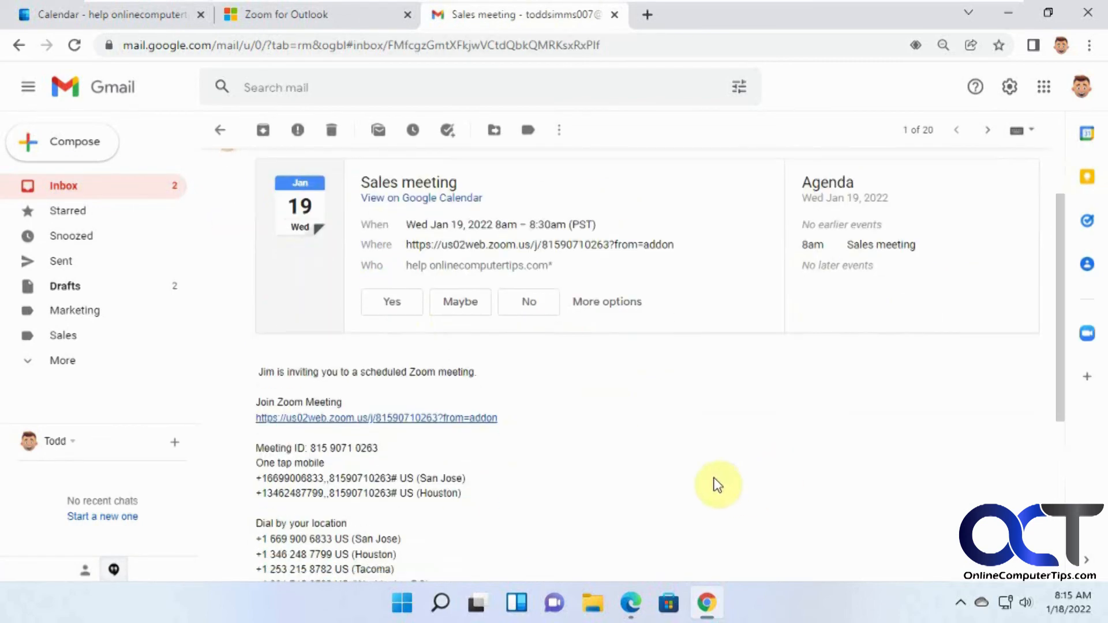
pyautogui.scroll(-3)
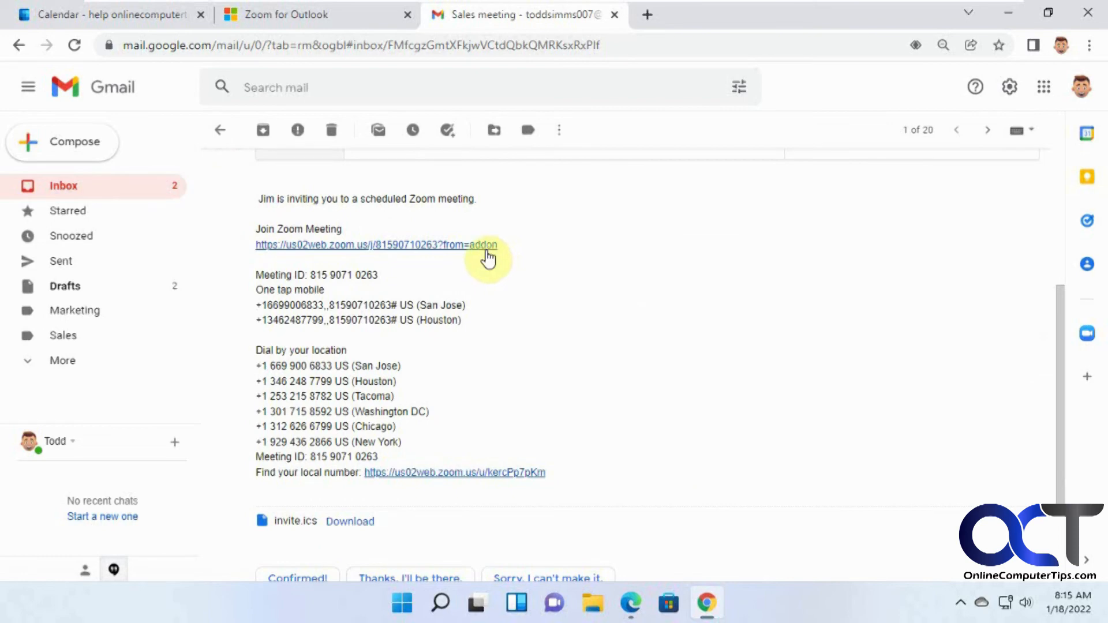
pyautogui.moveTo(585, 332)
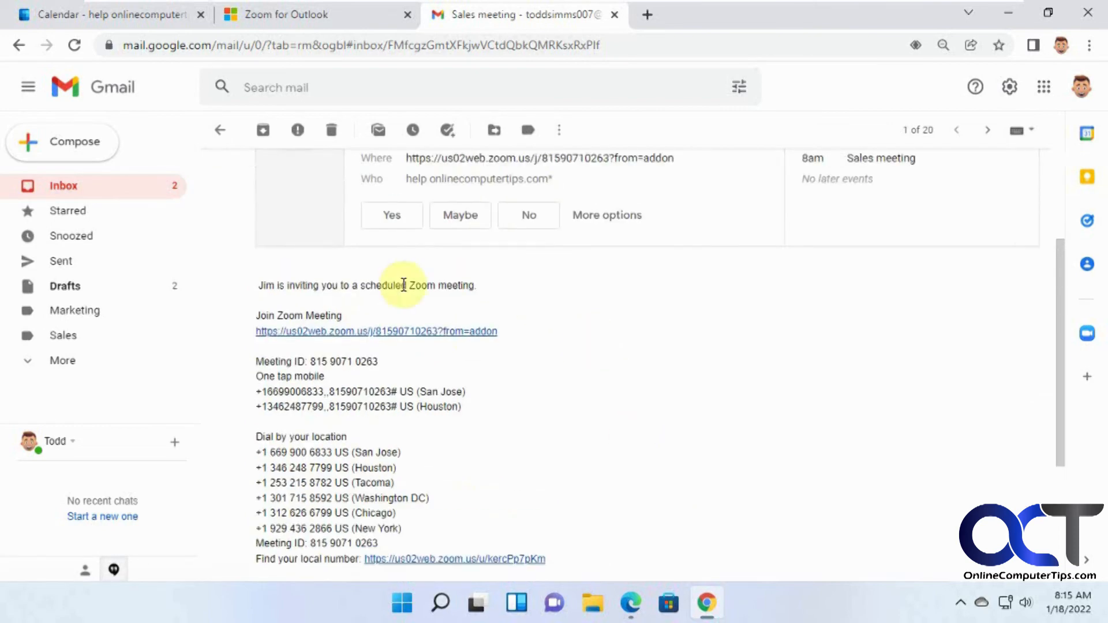
pyautogui.moveTo(296, 28)
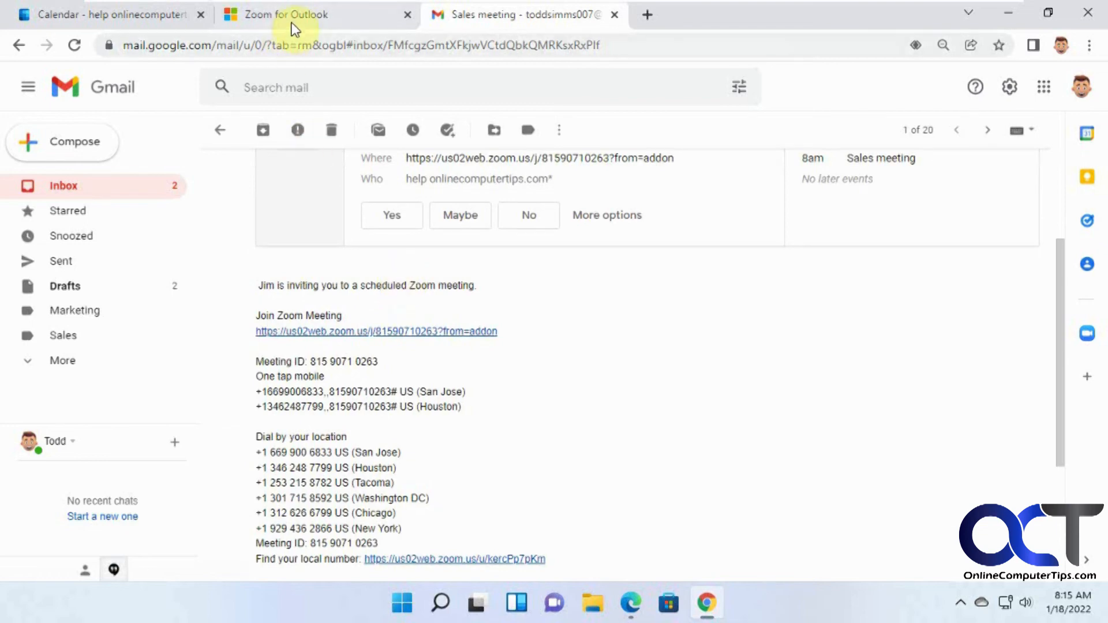
# Navigate back through the Zoom for Outlook tab to the Outlook calendar showing the Sales meeting.
pyautogui.click(285, 13)
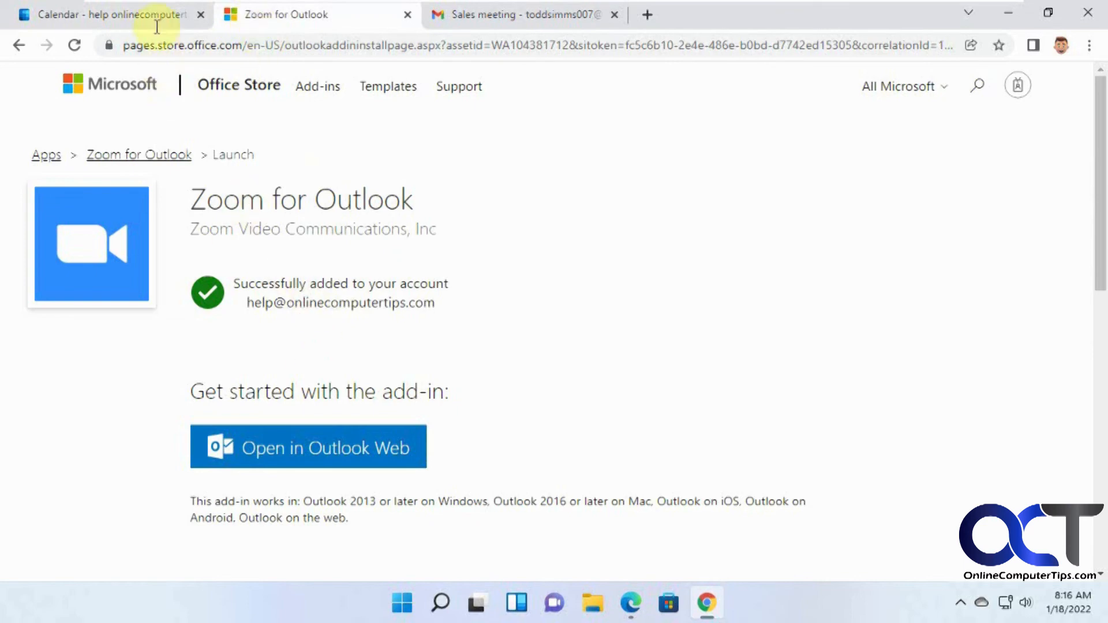
pyautogui.click(106, 14)
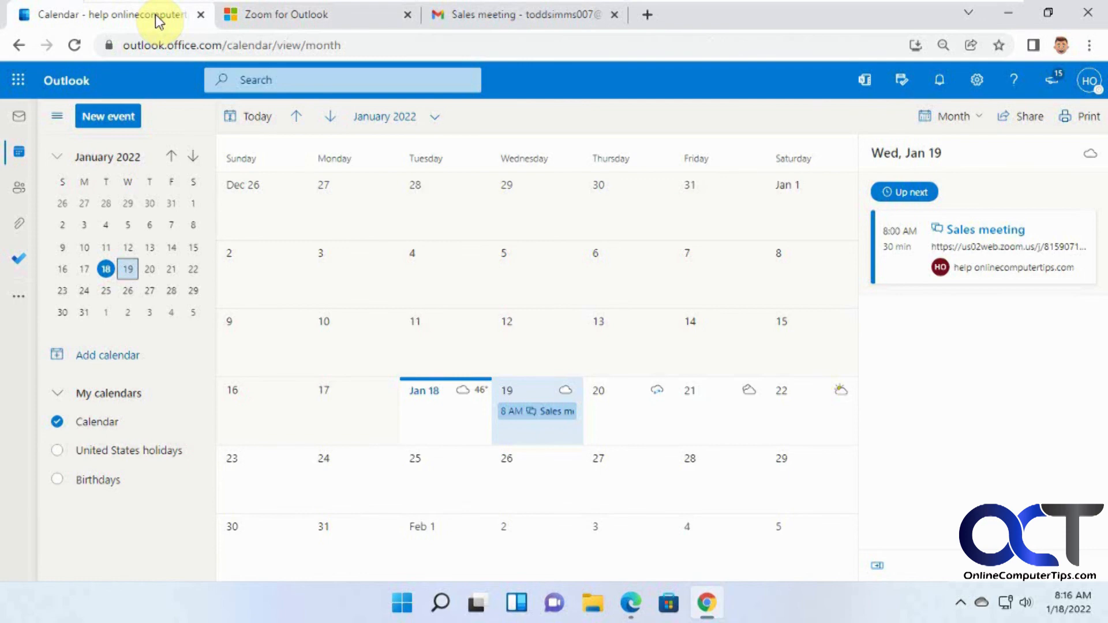
pyautogui.moveTo(621, 429)
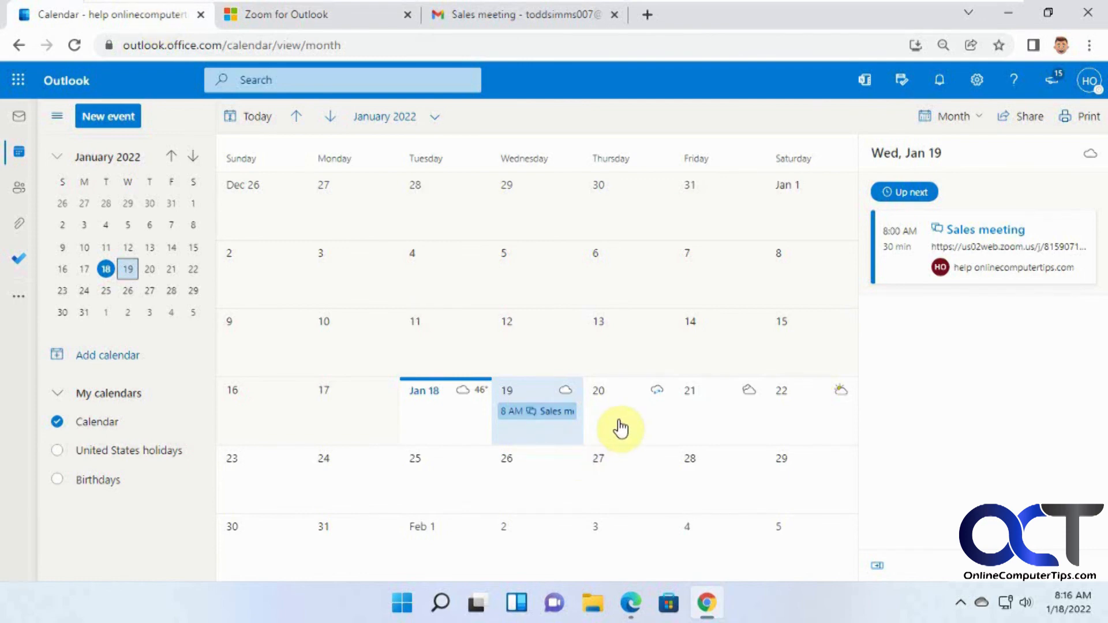